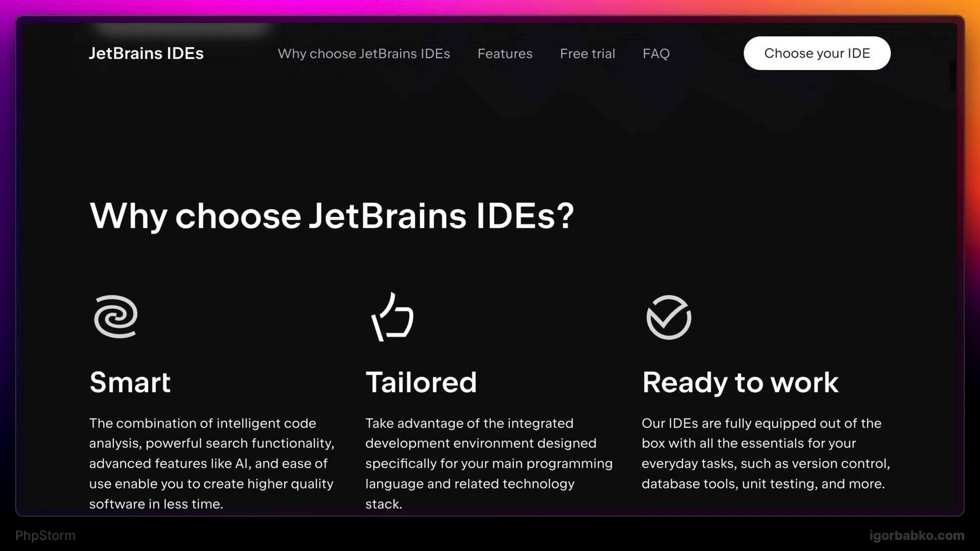
Step: Focus the laravel-youtube project window and open Search Everywhere with an empty query
click(816, 52)
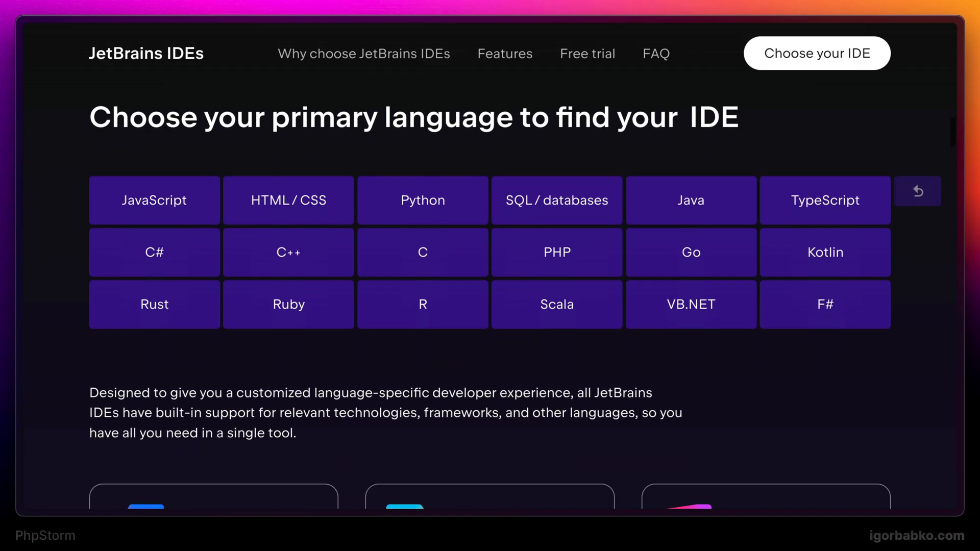
scroll(down, 3)
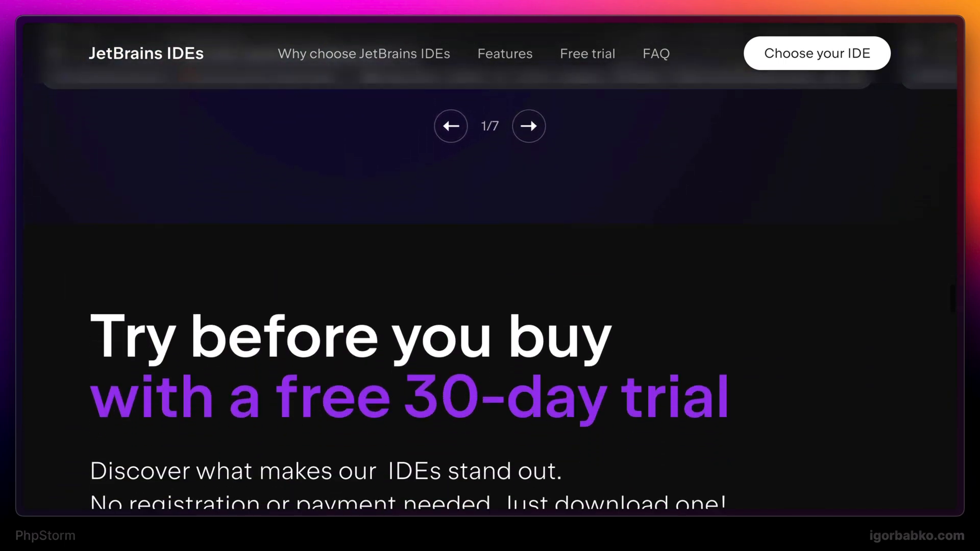
click(528, 126)
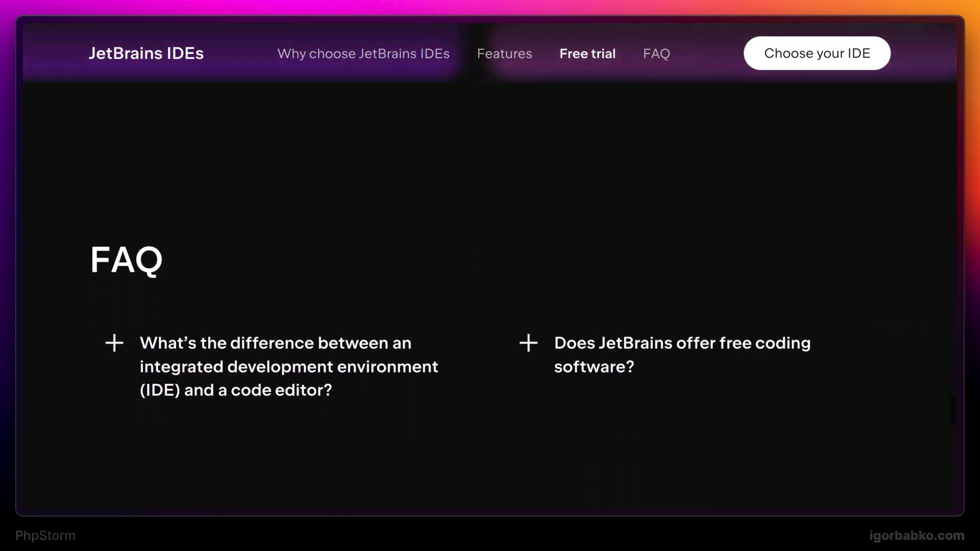
scroll(down, 3)
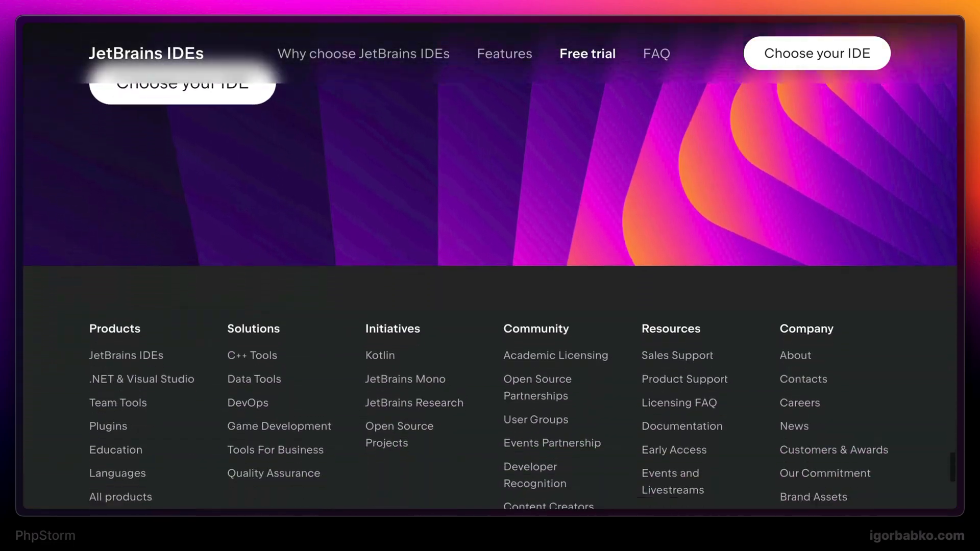
scroll(down, 3)
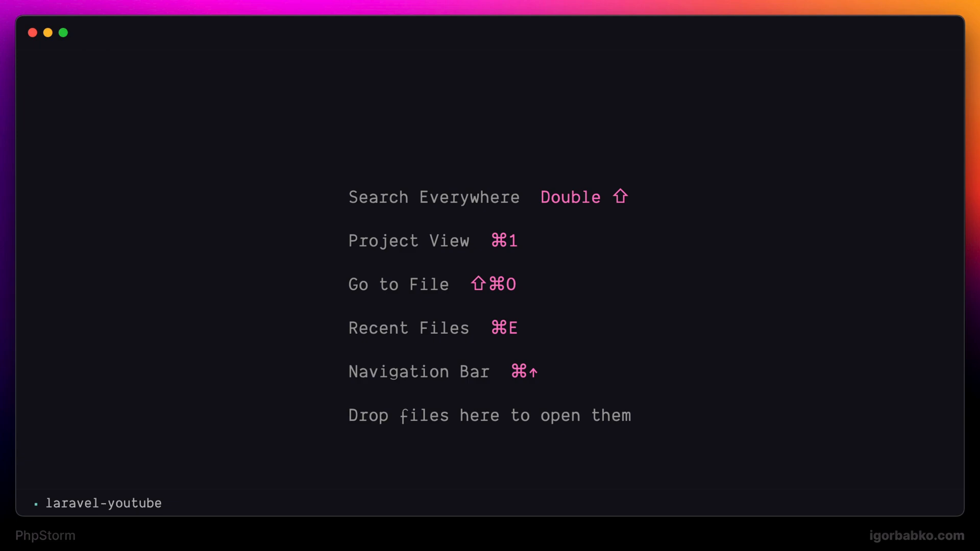
Step: Find 'presentation assistant' via Search Everywhere and open its Preferences page
key(shift shift)
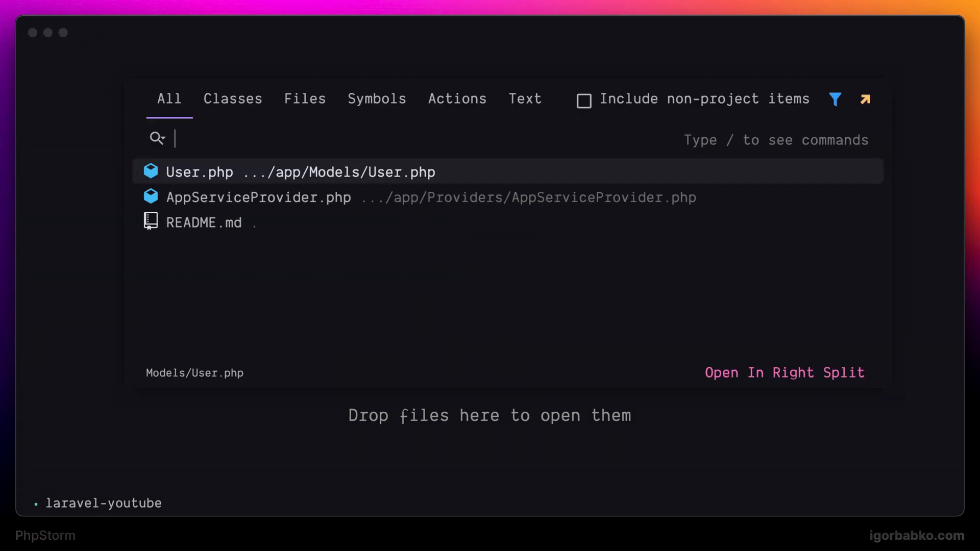
text(presentation)
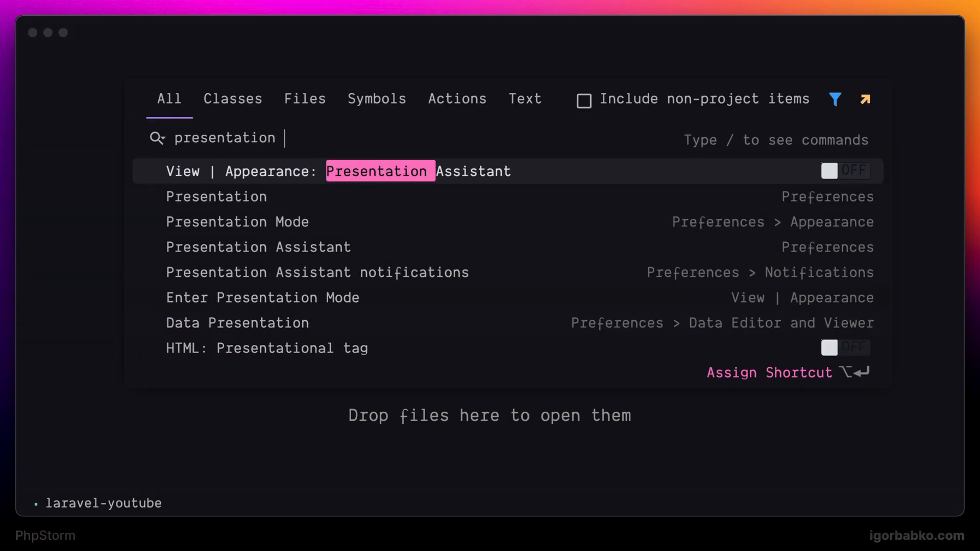
text(assistant)
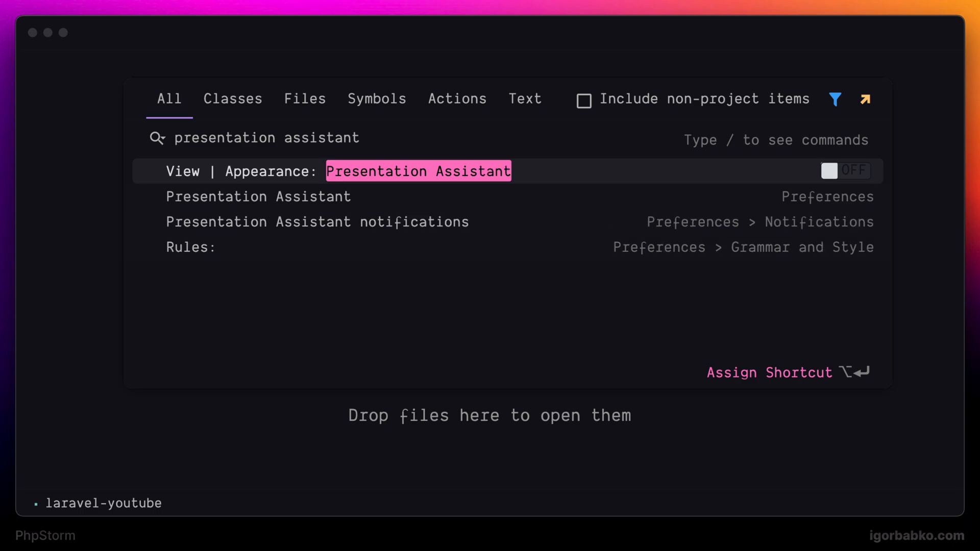
click(845, 171)
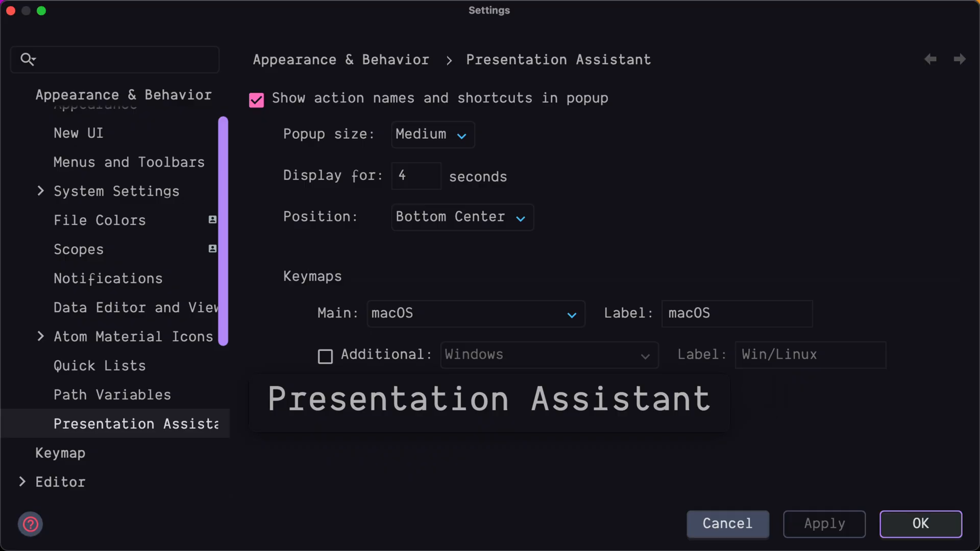
Step: Set Popup size to Small, enable an additional Windows keymap, and confirm with OK
text(presentation)
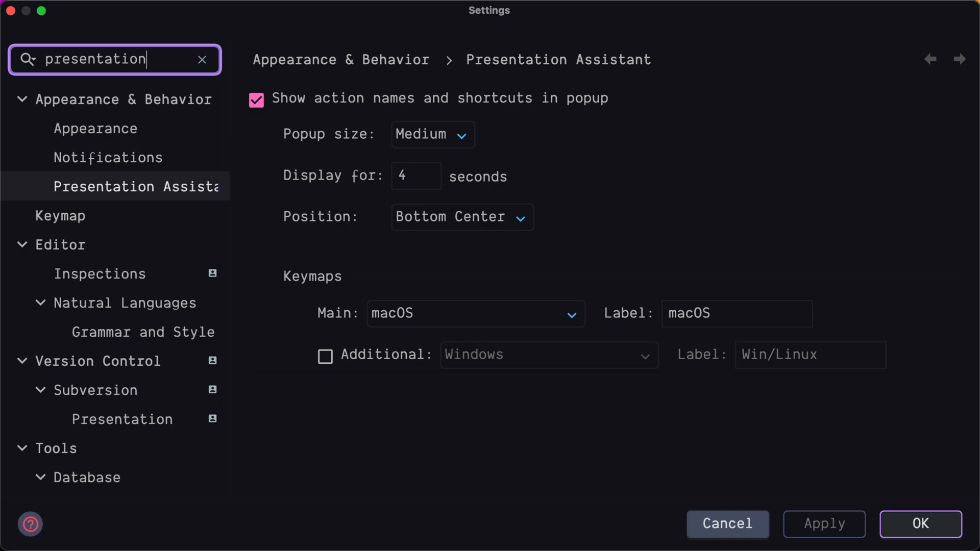
click(431, 134)
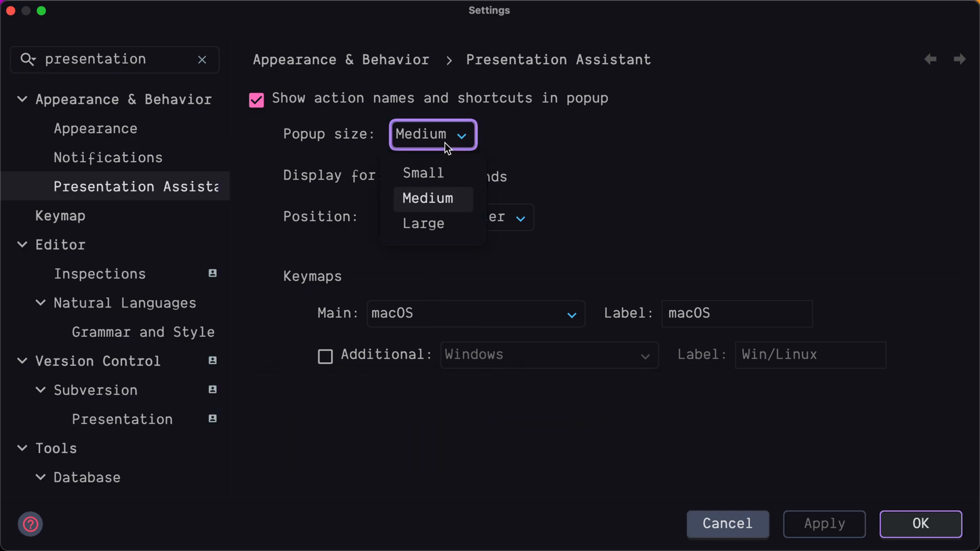
mouse_move(437, 173)
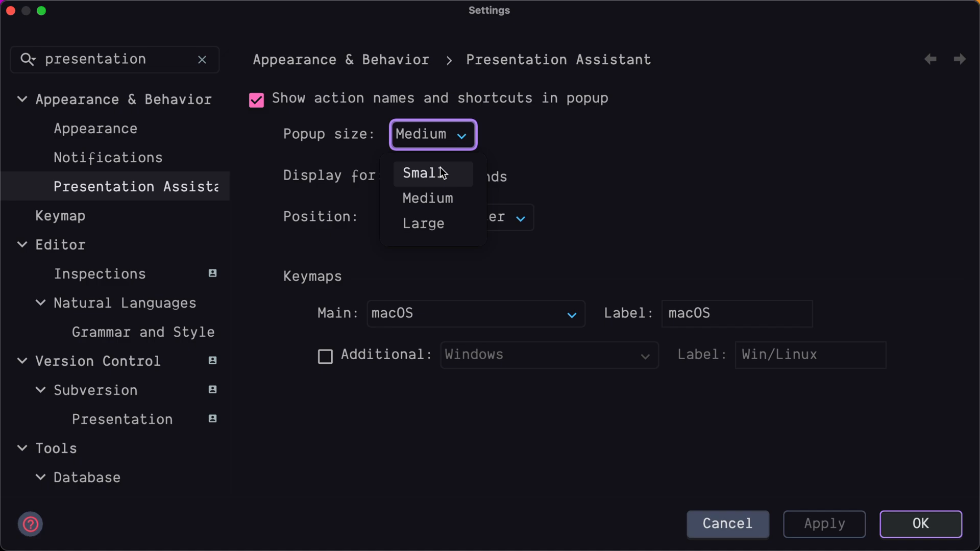
click(425, 174)
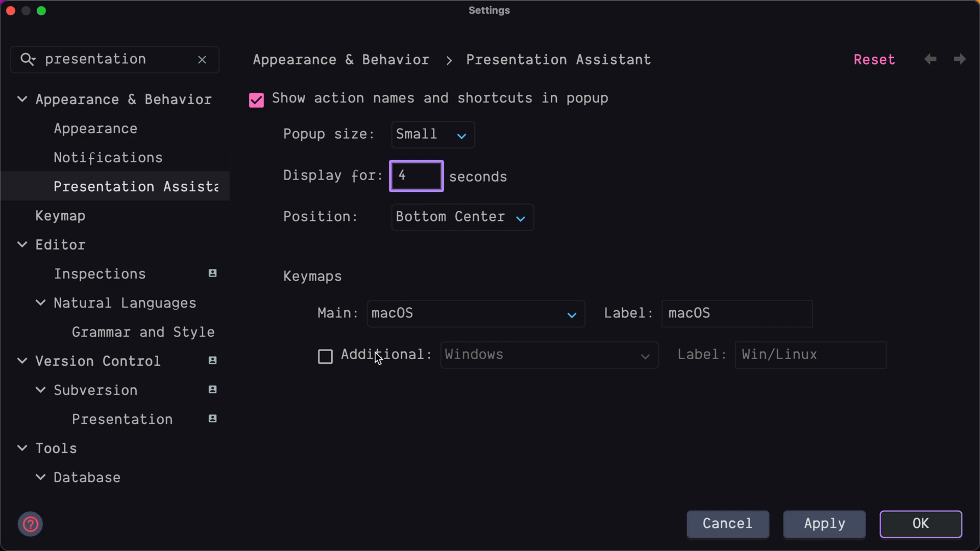
click(325, 355)
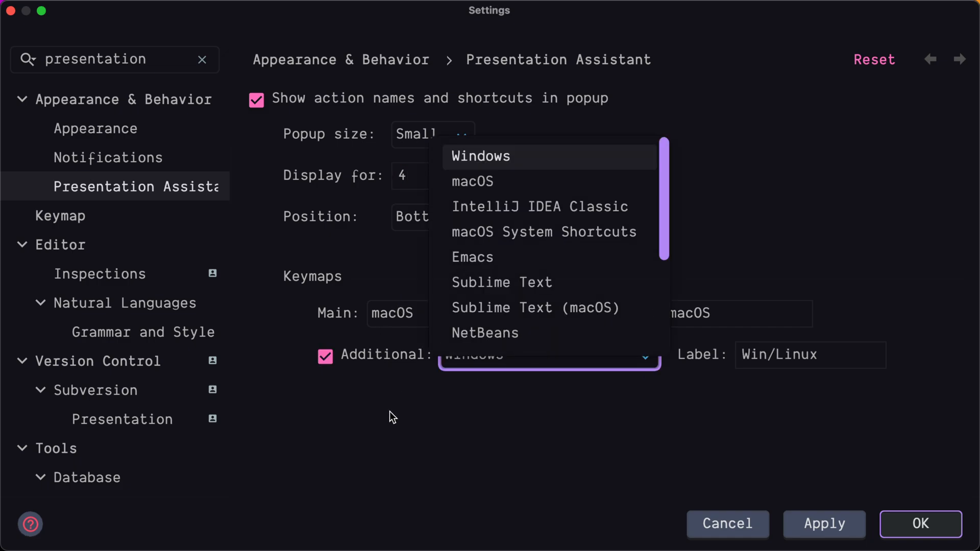
click(481, 156)
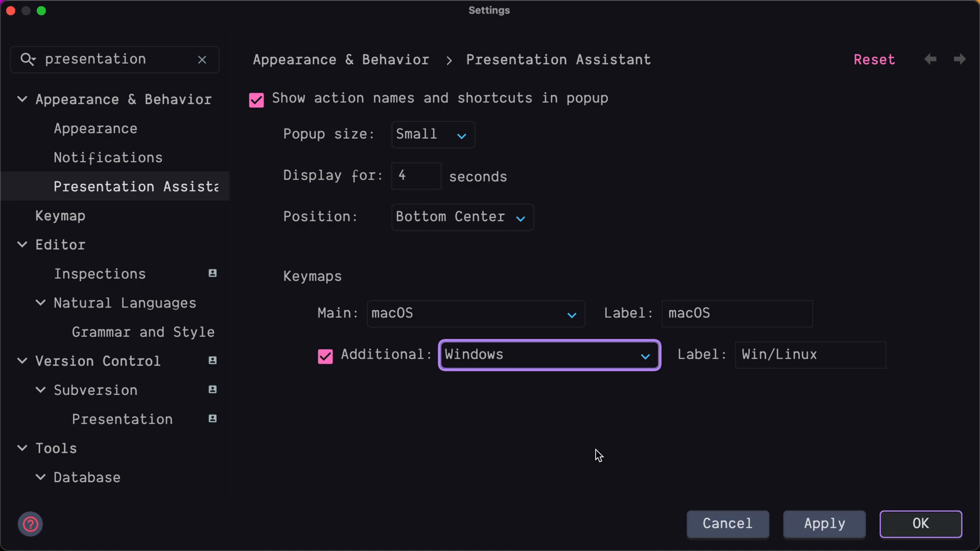
mouse_move(802, 481)
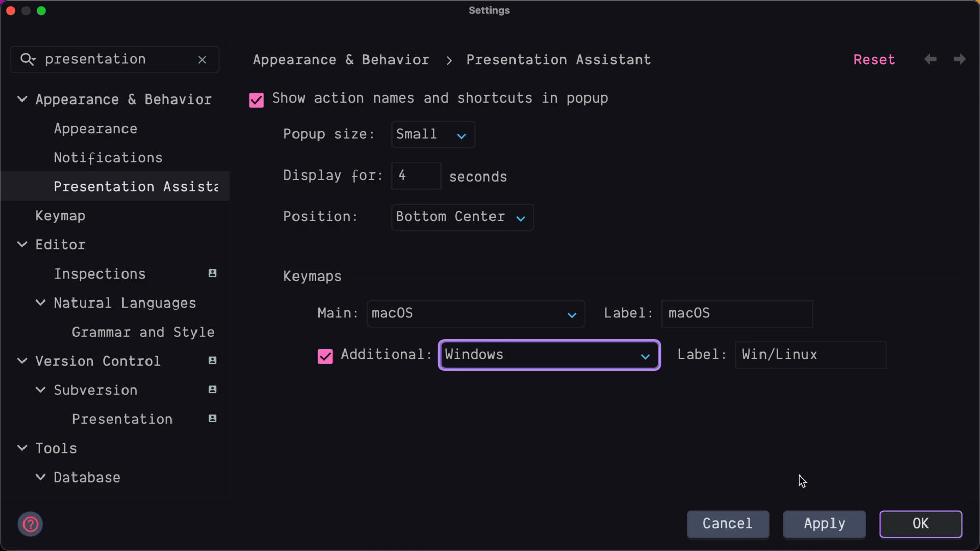
click(920, 524)
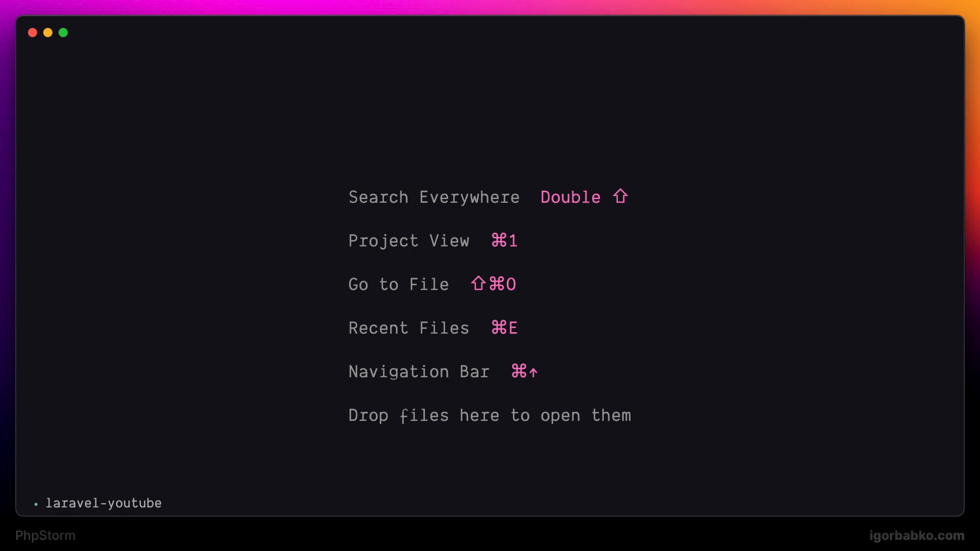
Step: Search Everywhere for 'user', then for 'controller' to list the Controller class and file
text(user)
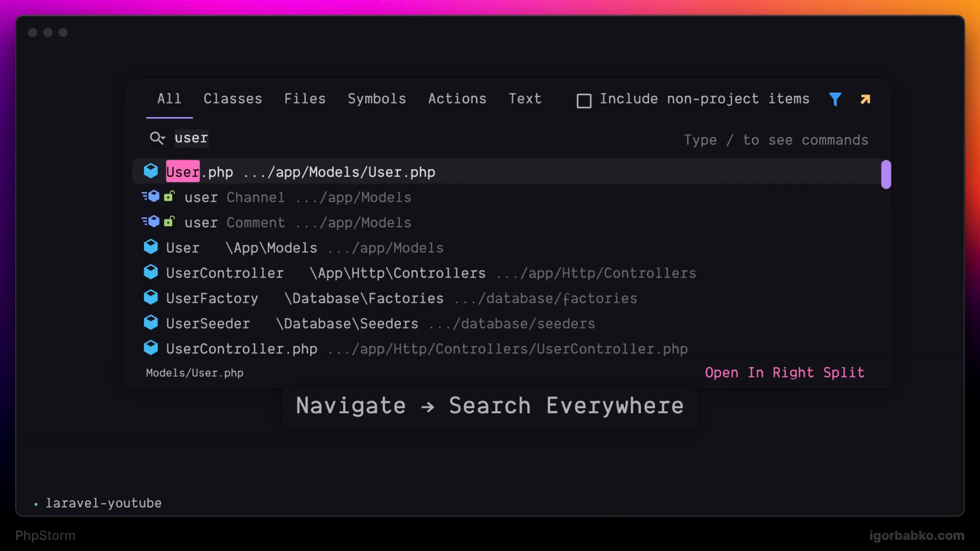
text(controll)
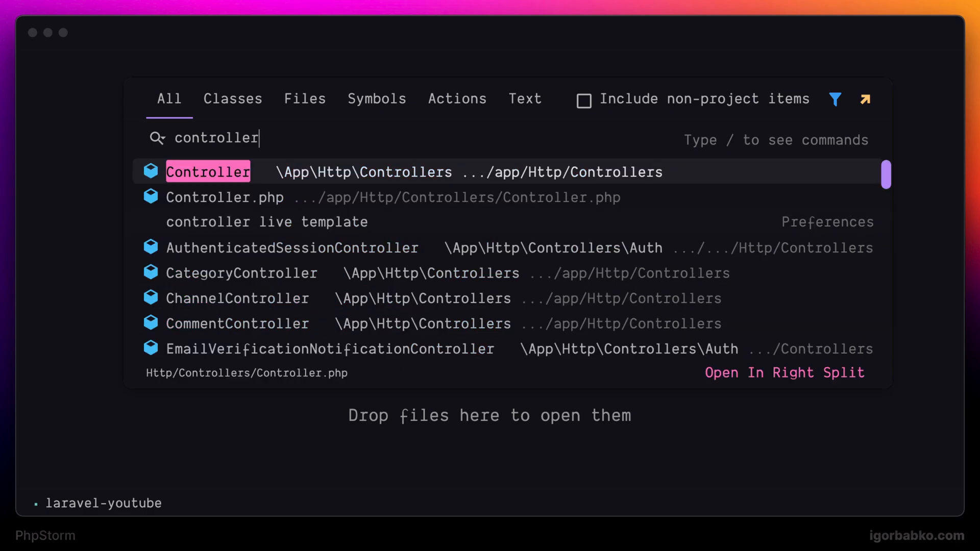
Step: Clear the query, narrow the search to Classes, and look up 'user' there
key(Backspace)
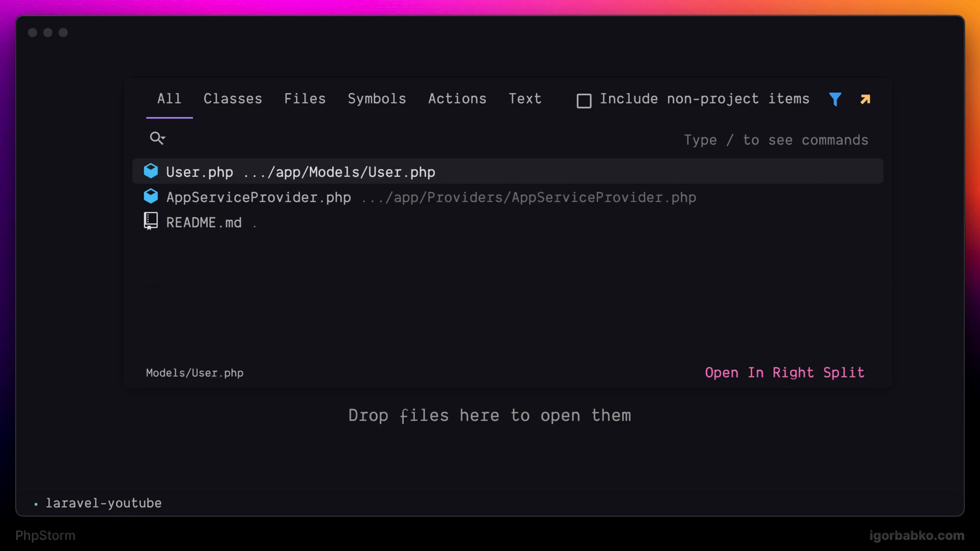
mouse_move(129, 55)
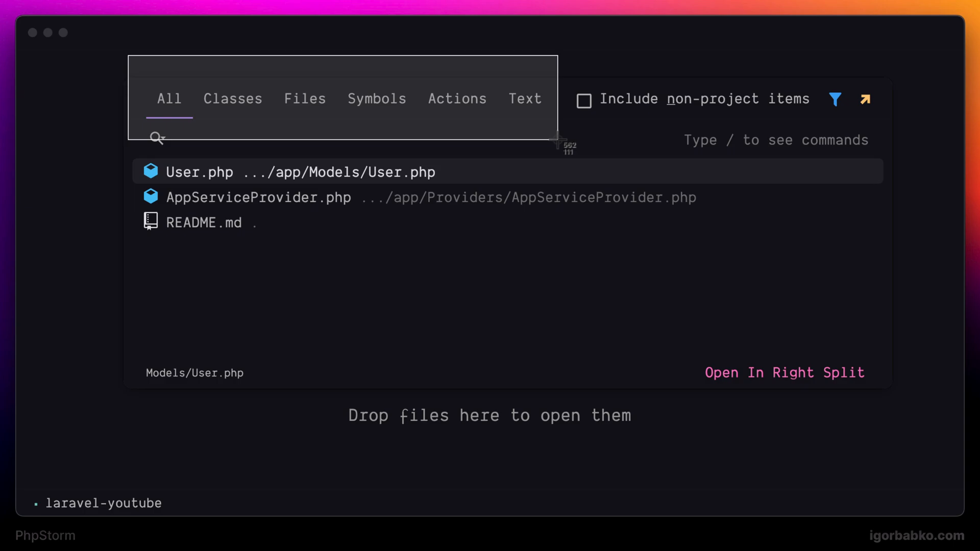
click(233, 98)
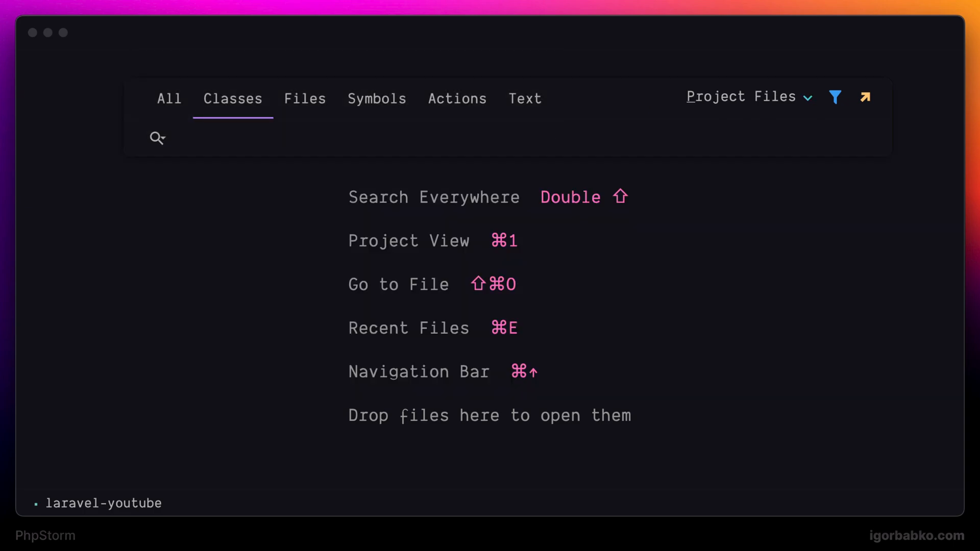
click(458, 98)
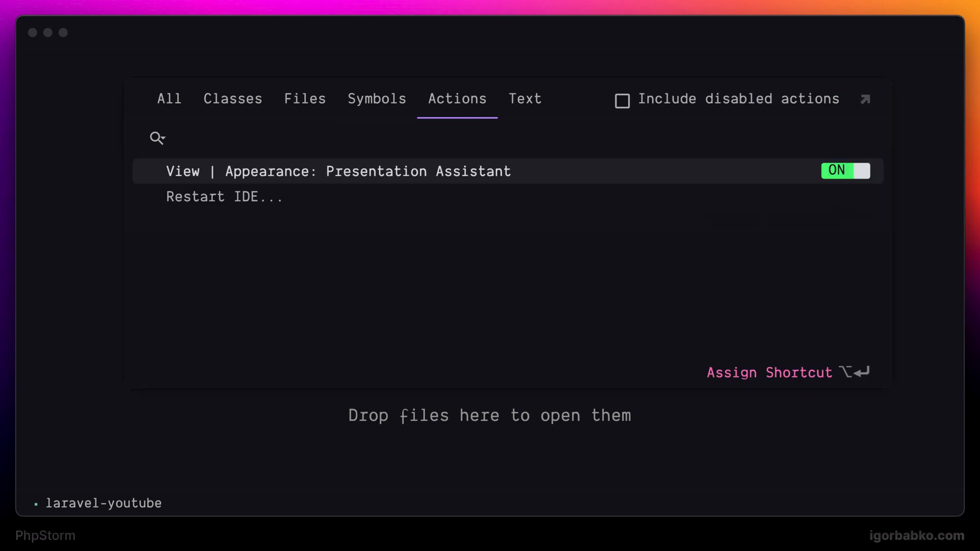
click(233, 98)
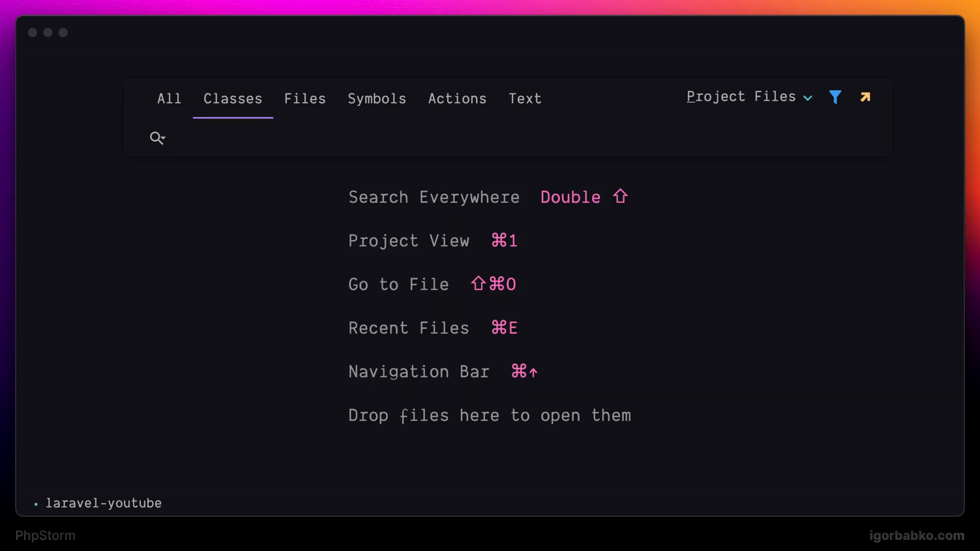
text(us)
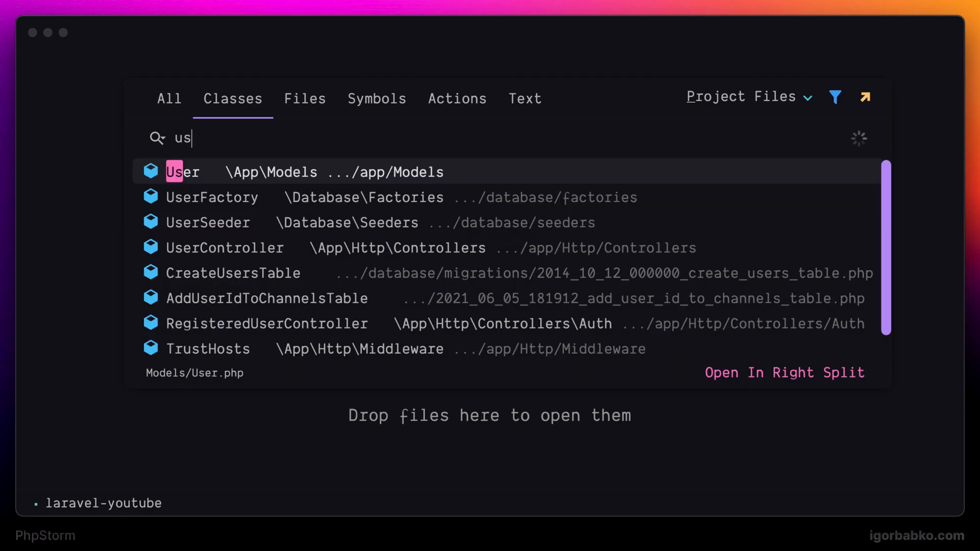
text(er)
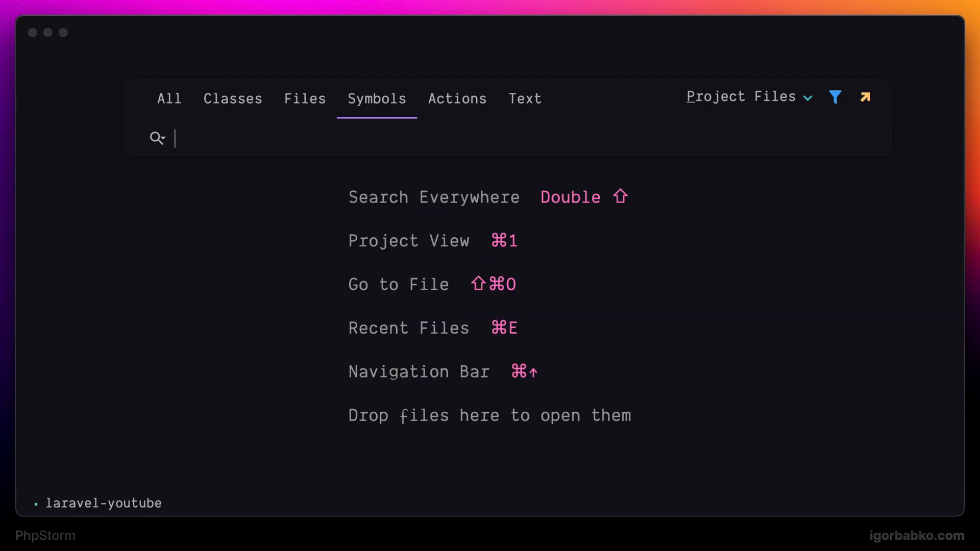
Step: Search for 'public' and 'channel', then filter the Actions tab with 'e' and 's'
text(public)
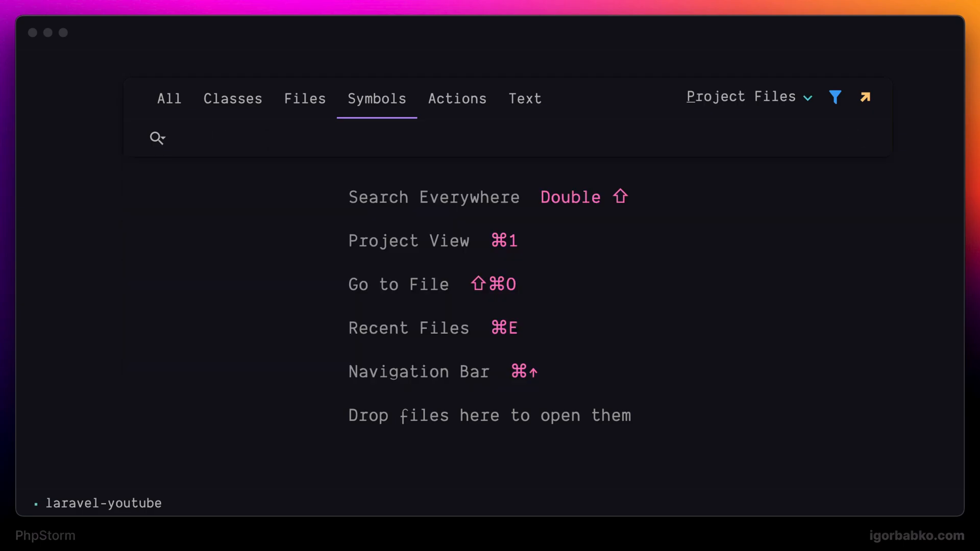
text(channel)
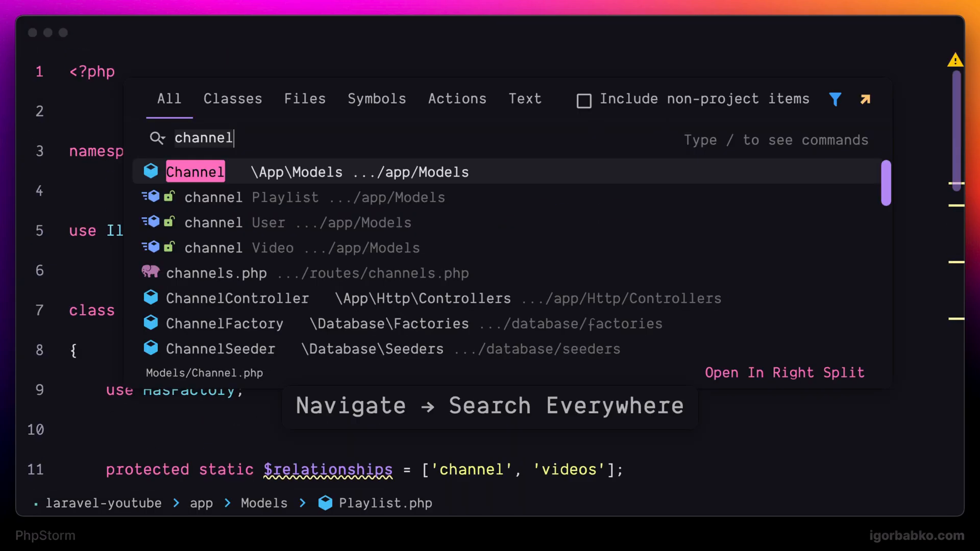
click(305, 99)
text(c)
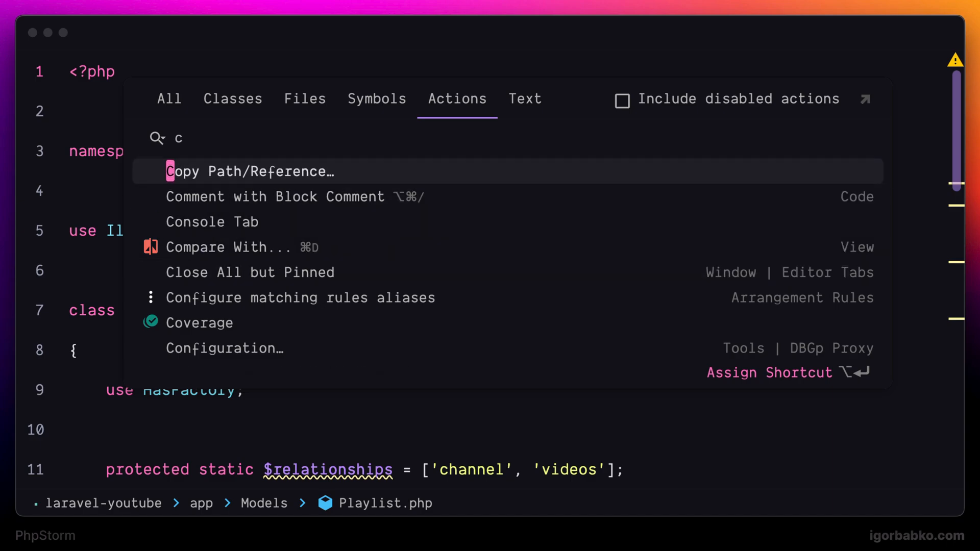
text(e)
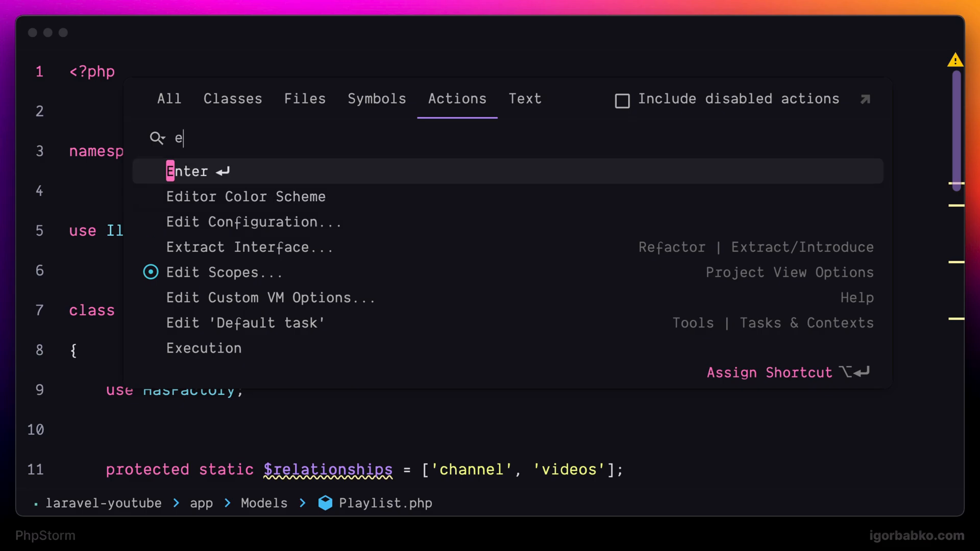
text(s)
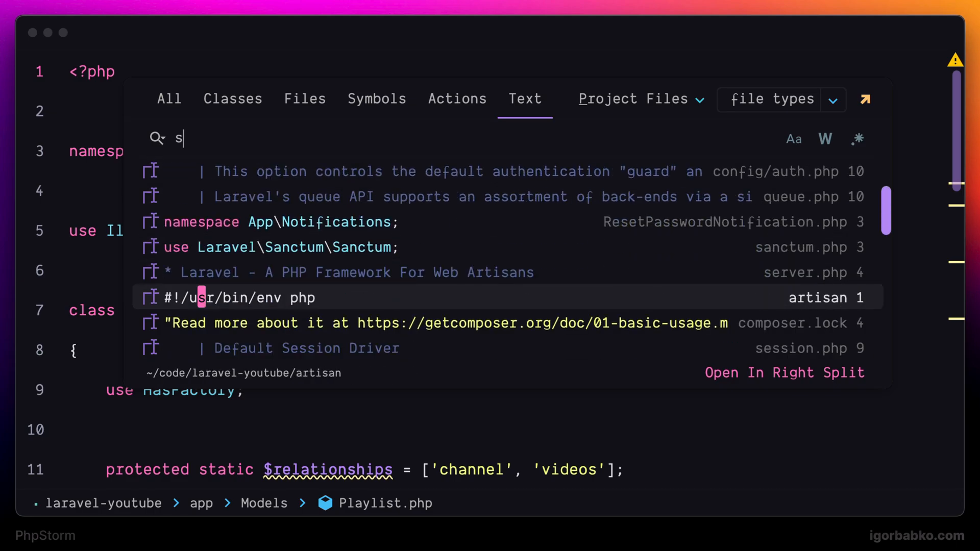
Step: Run a Text-tab search for 'be' across the project files
text(be)
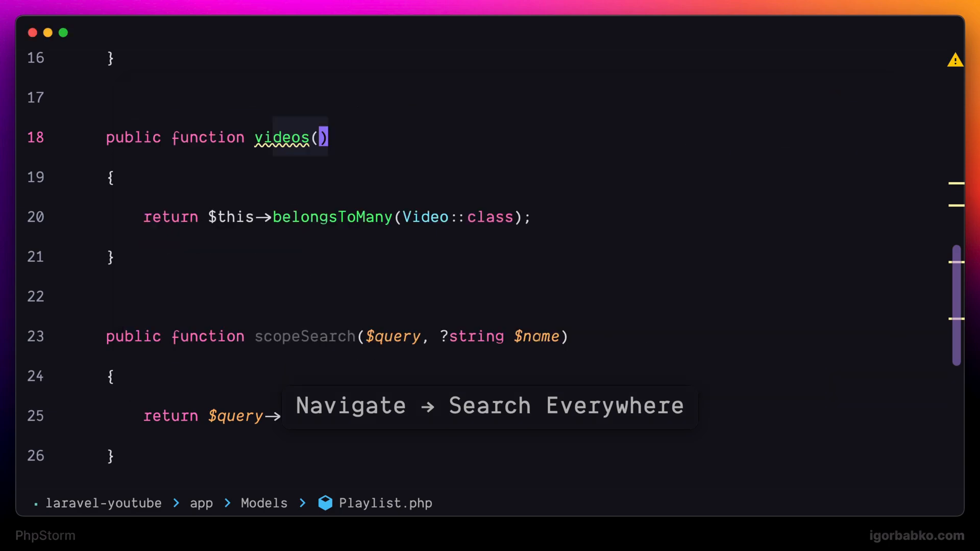
Step: Look up the Channel class, the Playlist file and the 'search' symbol in their dedicated tabs
text(chan)
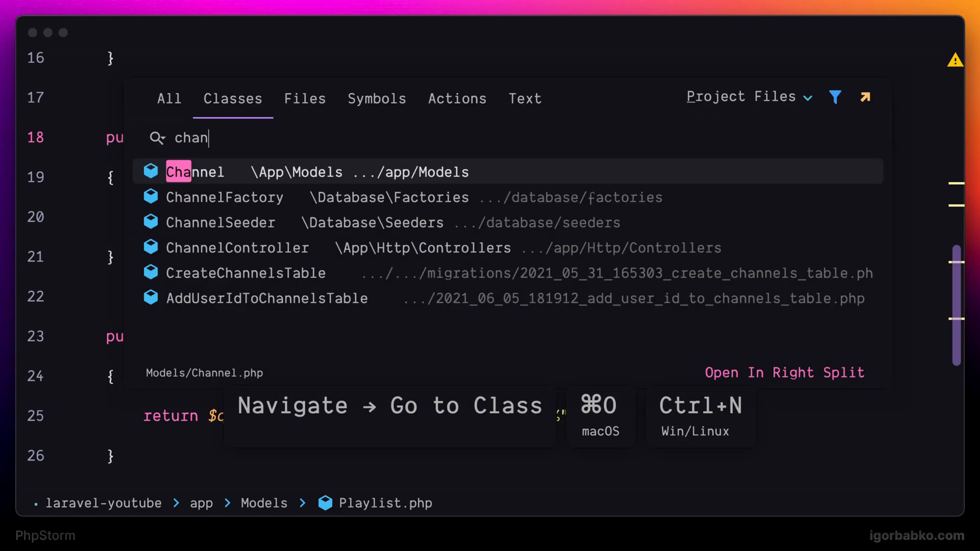
text(nel)
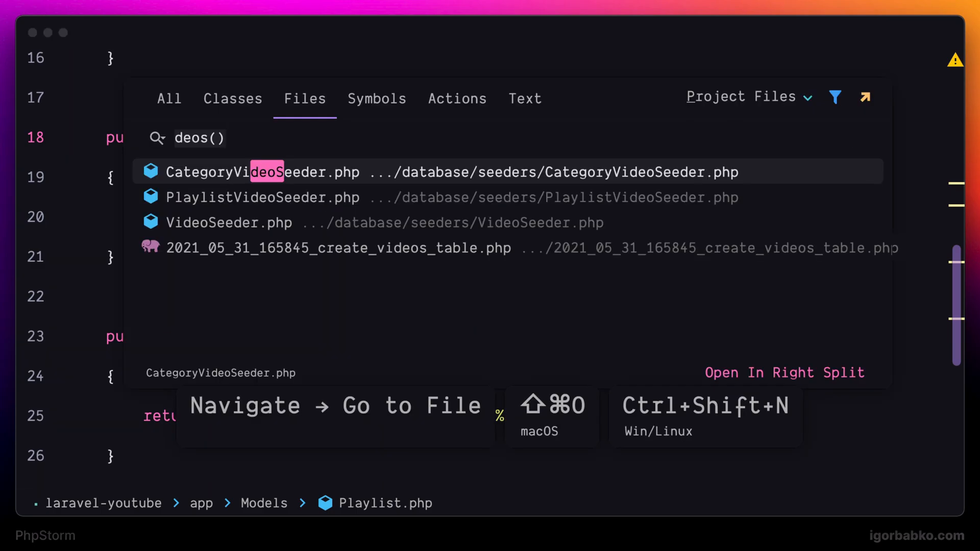
text(playlist)
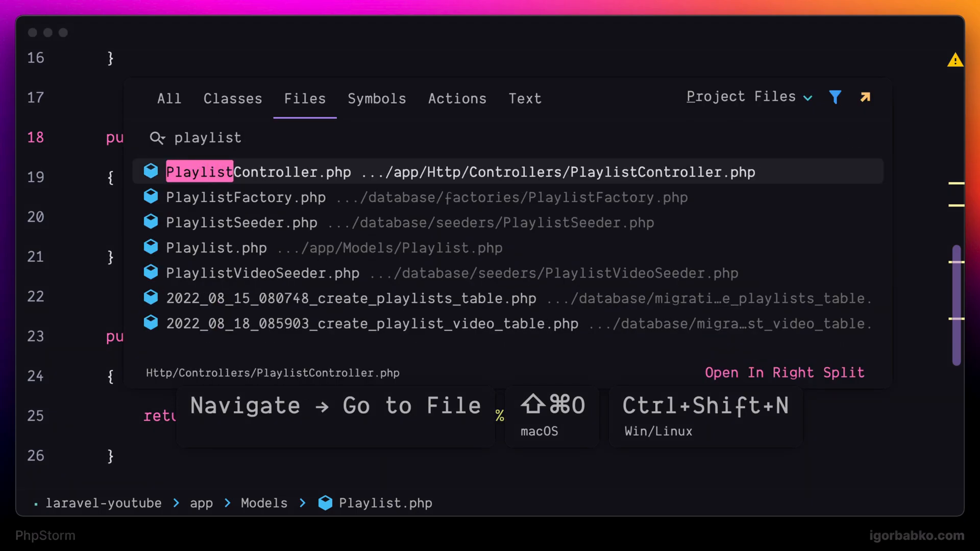
key(escape)
text(scope)
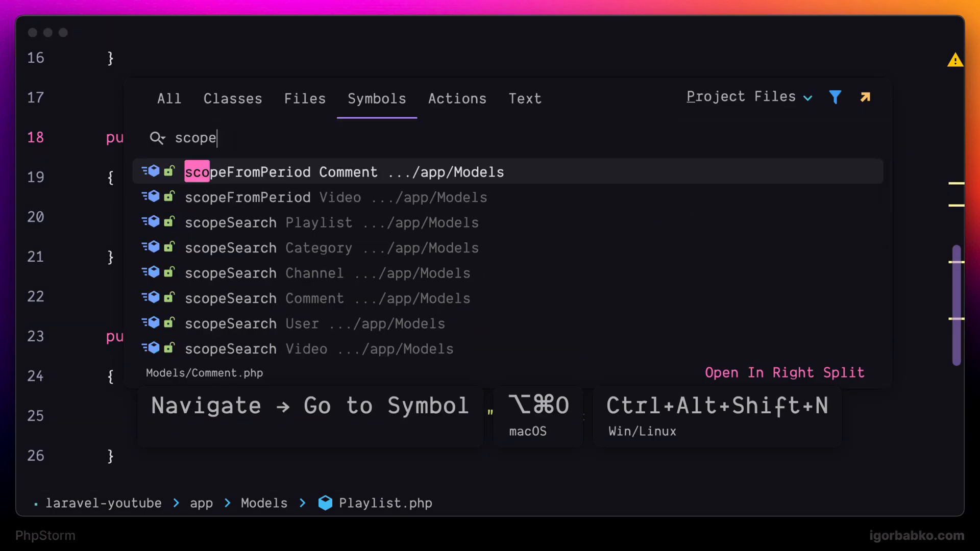
text(search)
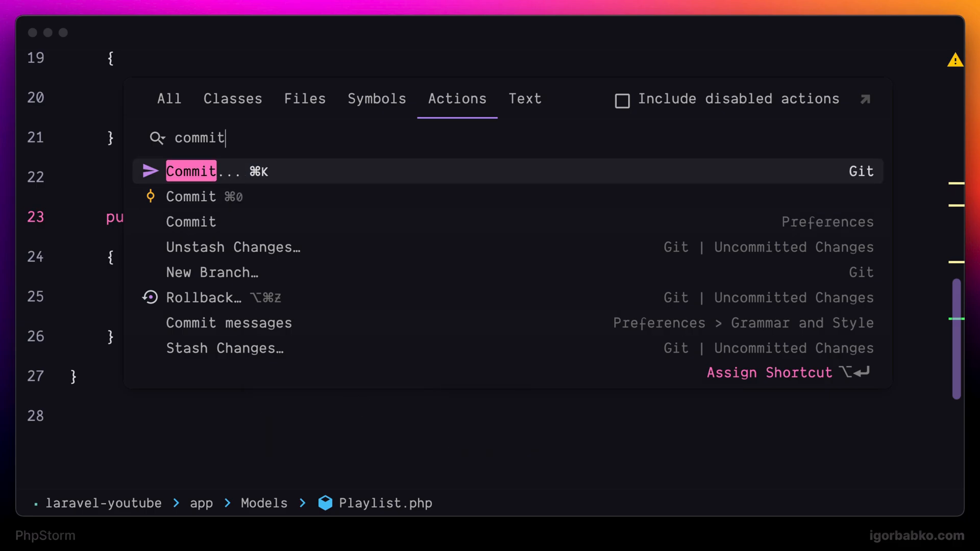
Step: Browse the /editor, /appearance and /plugins slash commands in Search Everywhere, then dismiss it
key(Escape)
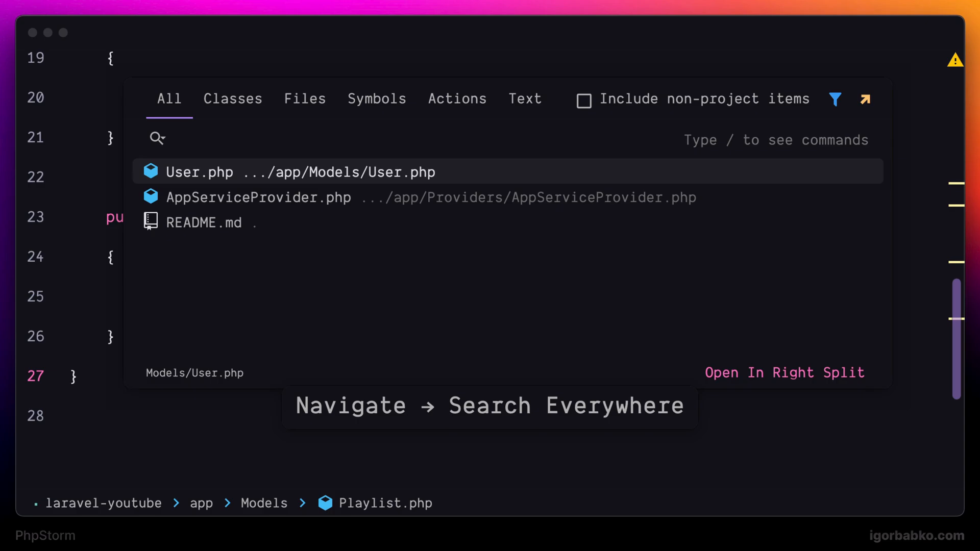
text(/editor)
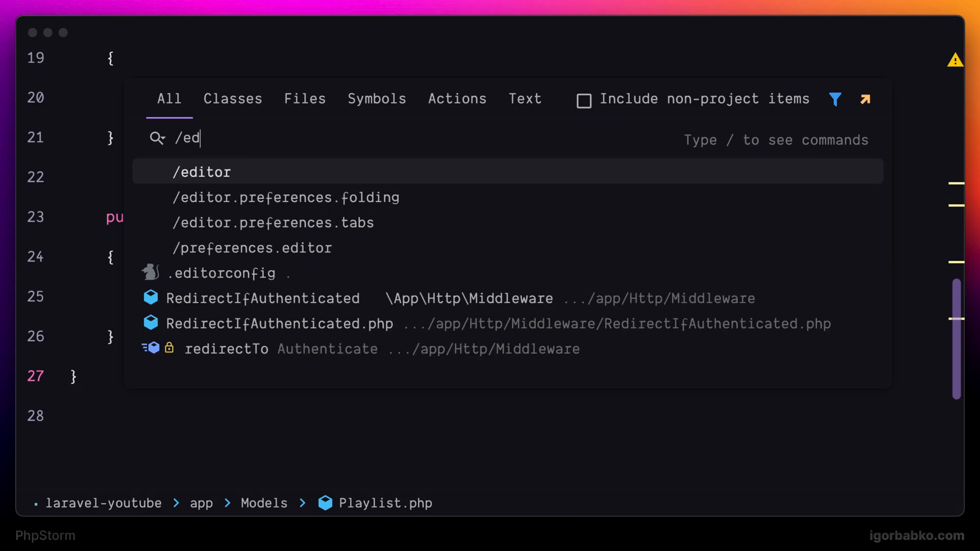
text(appeara)
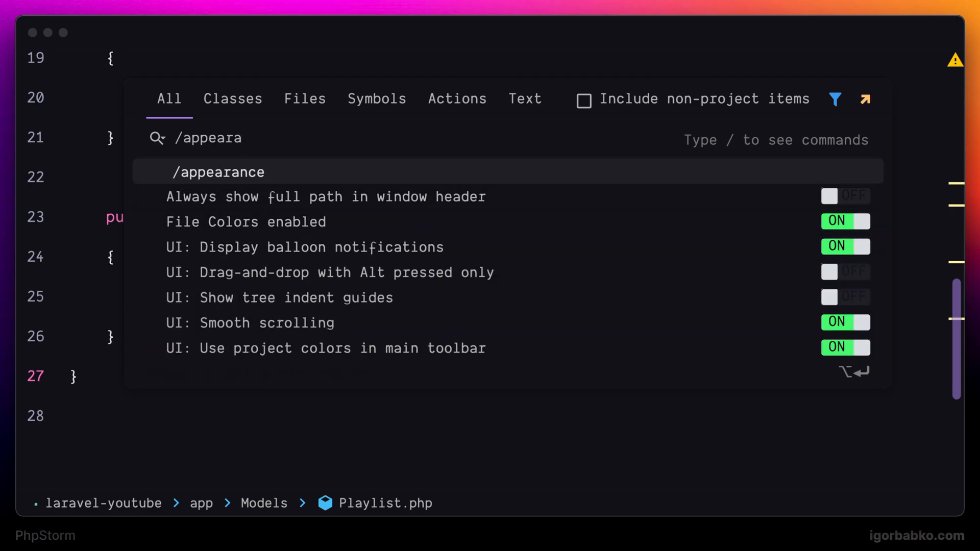
text(/plug)
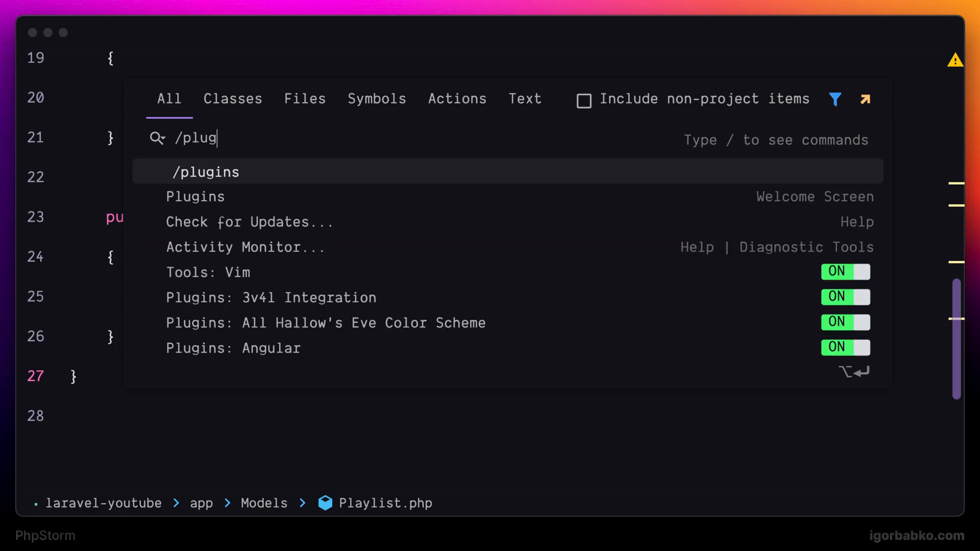
text(ins)
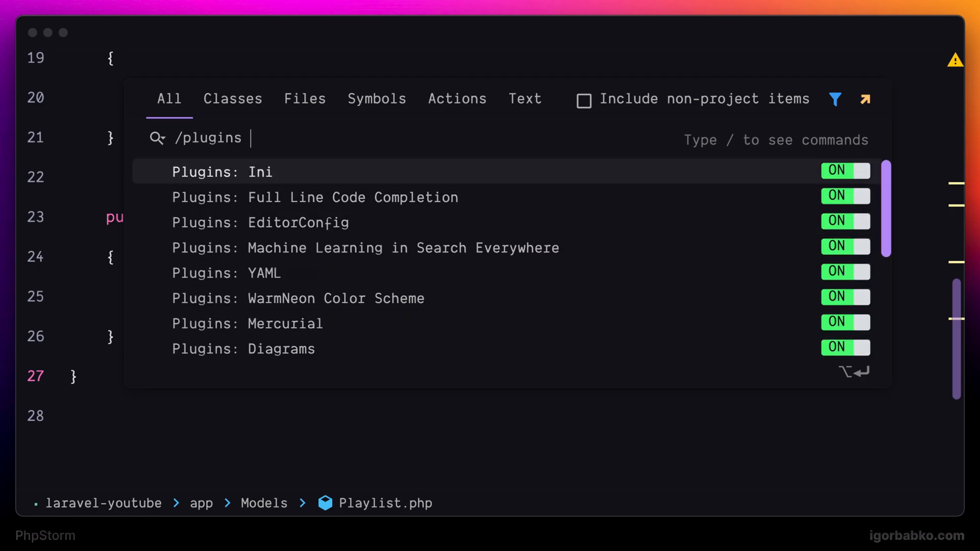
key(Escape)
text(commit)
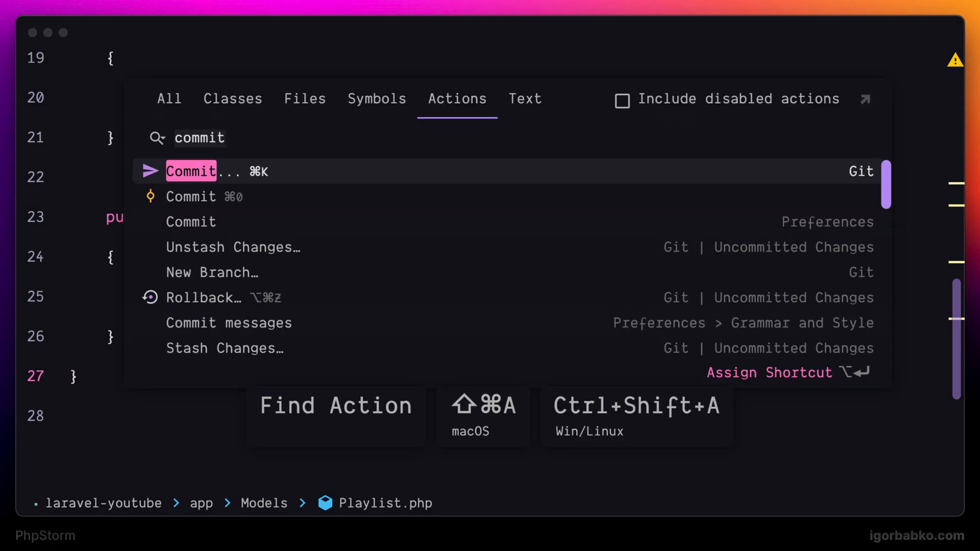
Step: Narrow Find Action to 'comm', then restore 'commit' to list Git's Commit and New Branch… actions
key(Backspace)
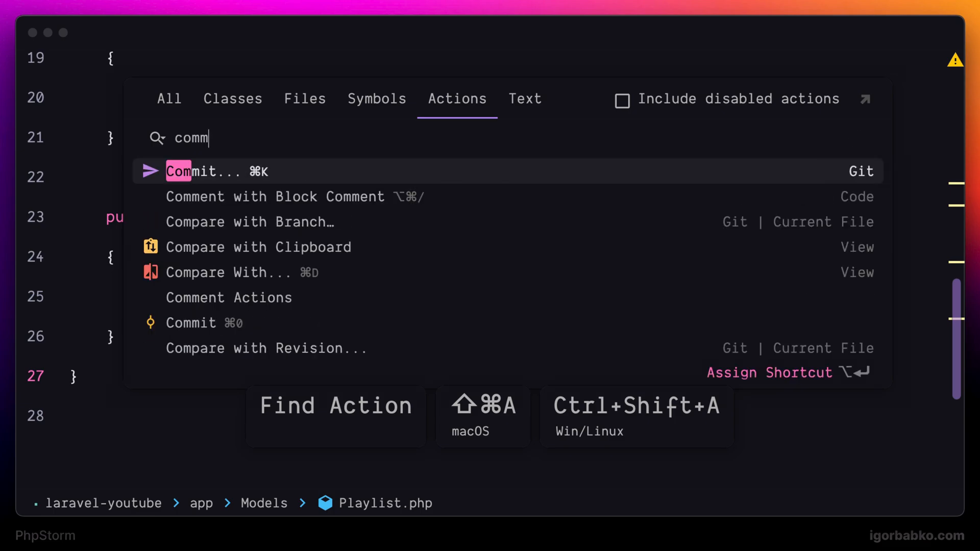
text(it)
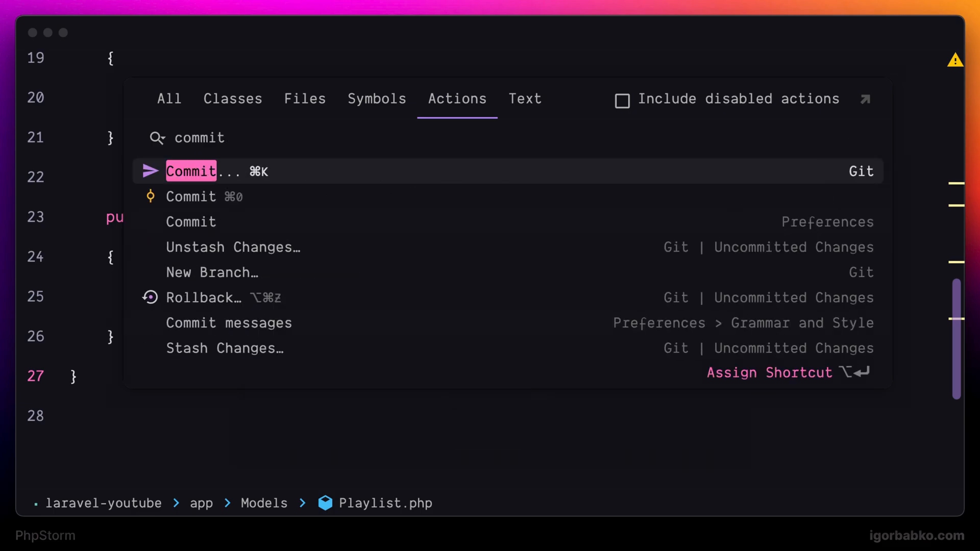
mouse_move(212, 272)
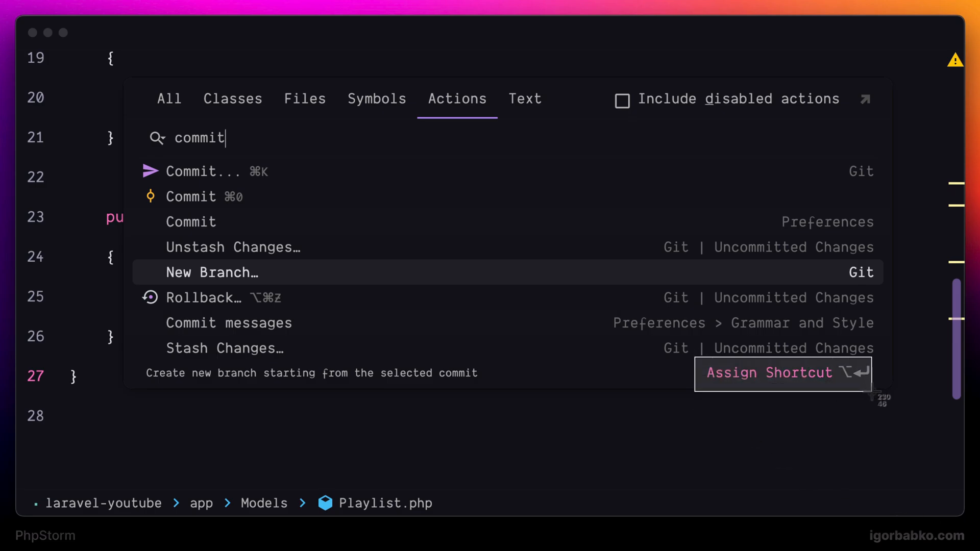
mouse_move(739, 436)
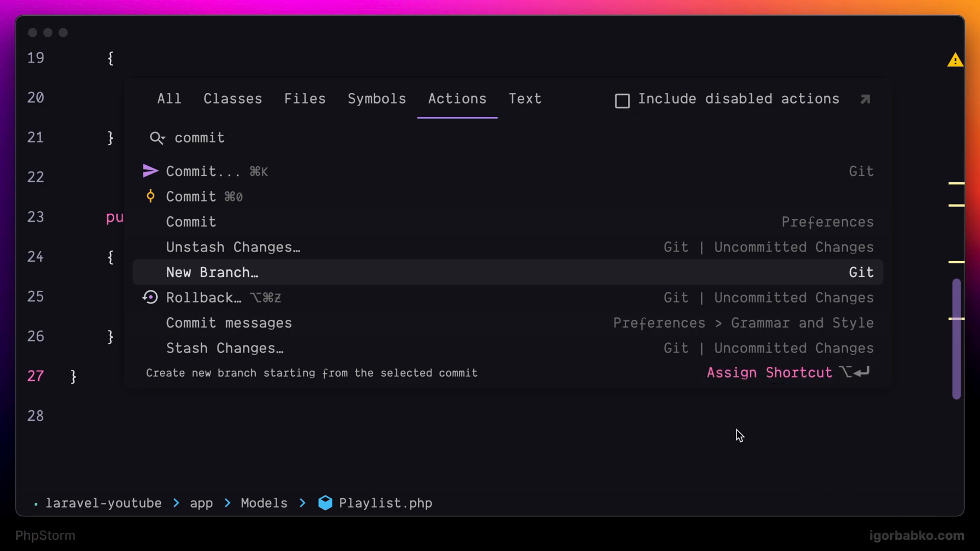
Step: Begin assigning a shortcut to New Branch…, then cancel so it stays unassigned
click(770, 373)
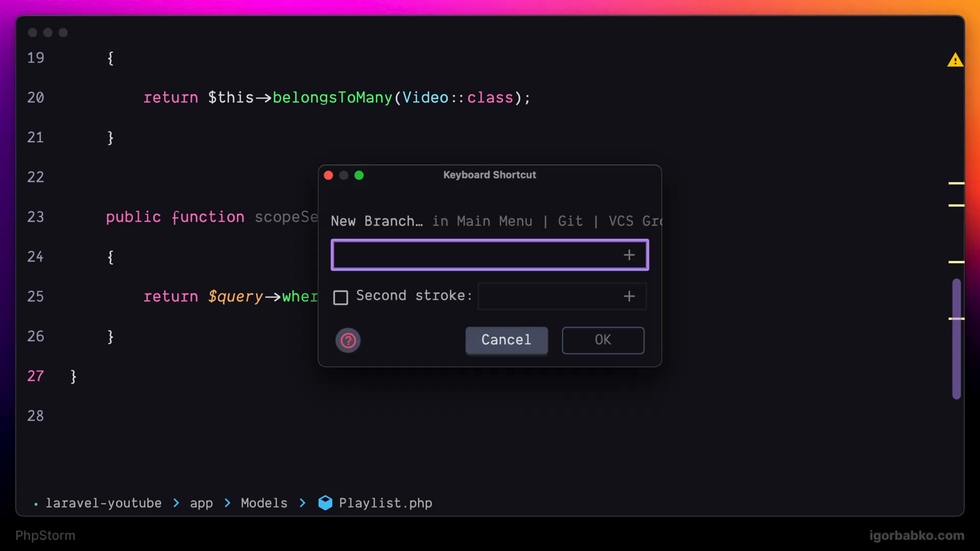
mouse_move(562, 305)
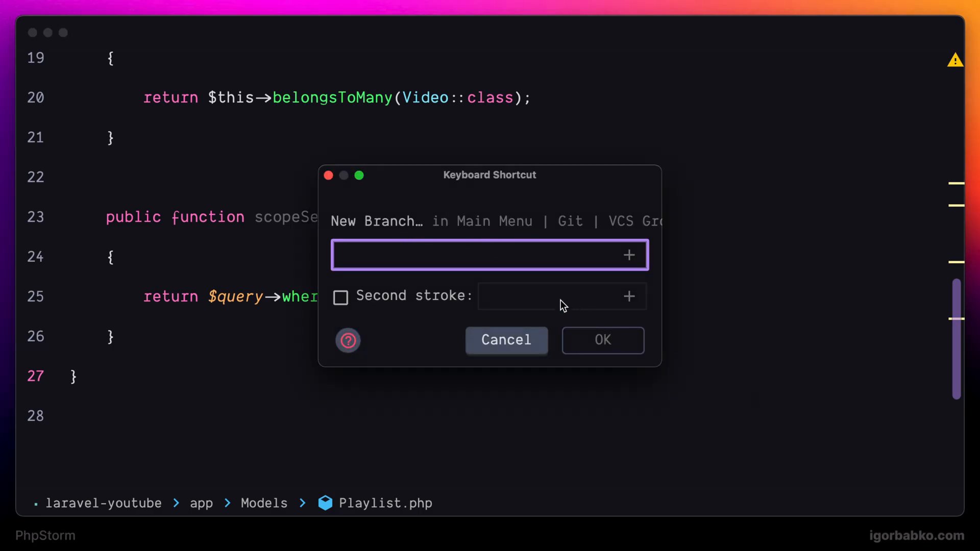
mouse_move(506, 341)
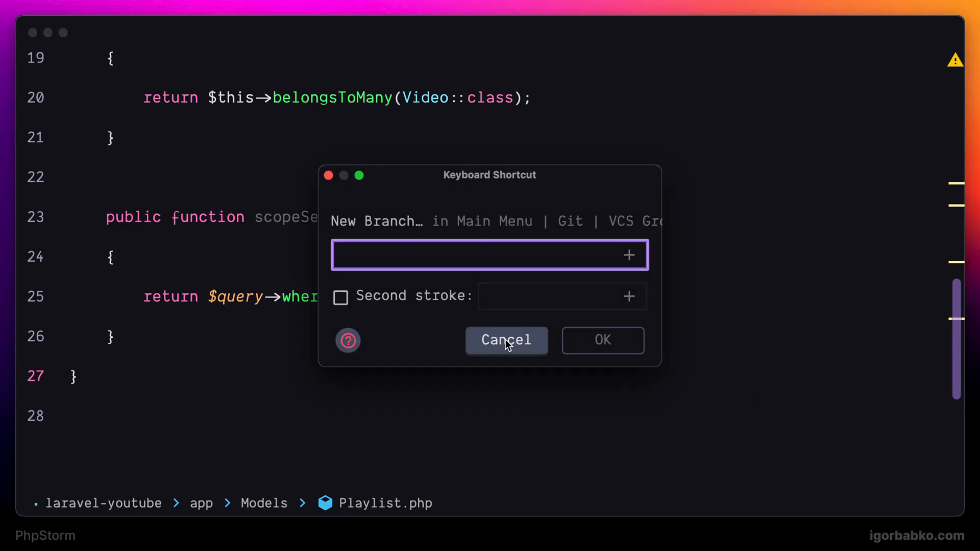
click(506, 340)
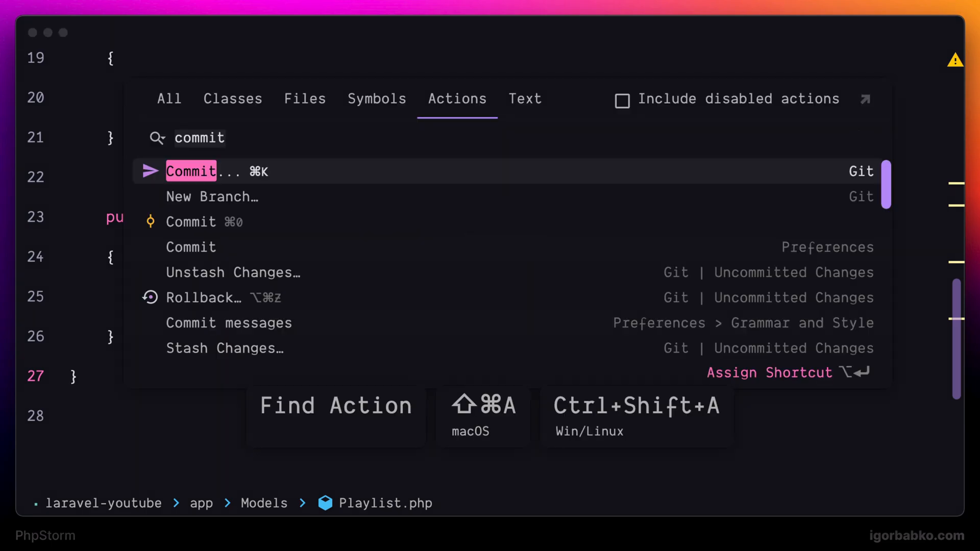
Step: Search actions for 'close all tabs' to find Close All Tabs, then bring up Settings
text(close all ta)
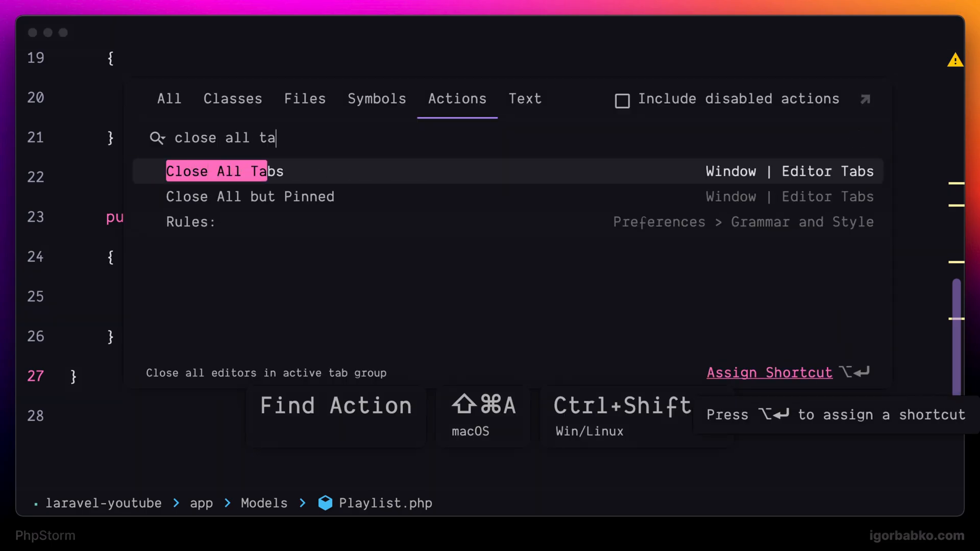
text(bs)
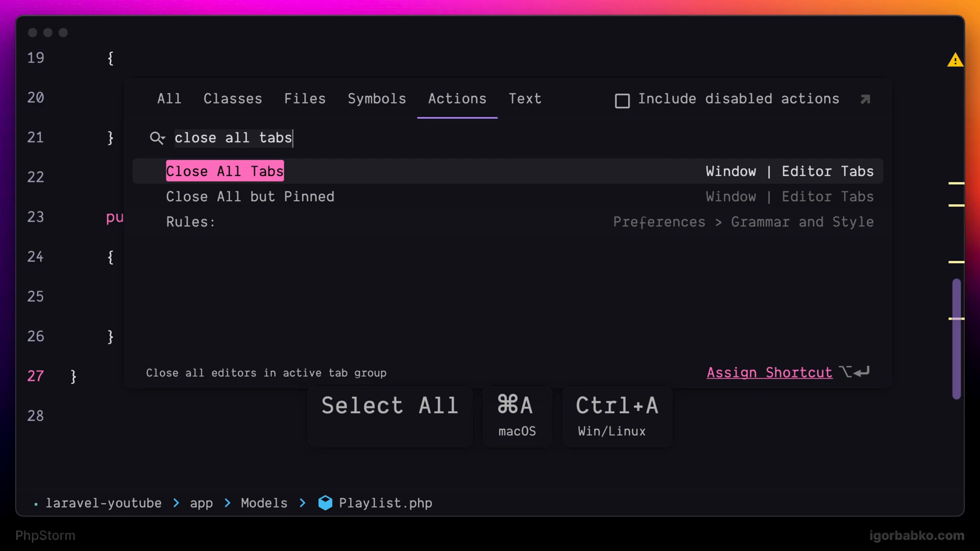
click(225, 171)
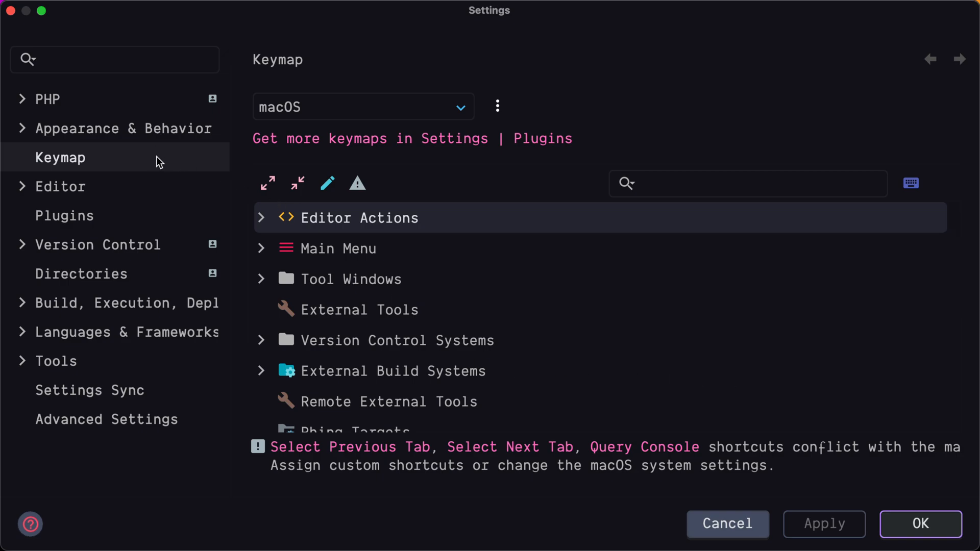
Step: In Keymap, filter 'close all ta' and give Close All Tabs the abbreviation 'cat'
click(747, 183)
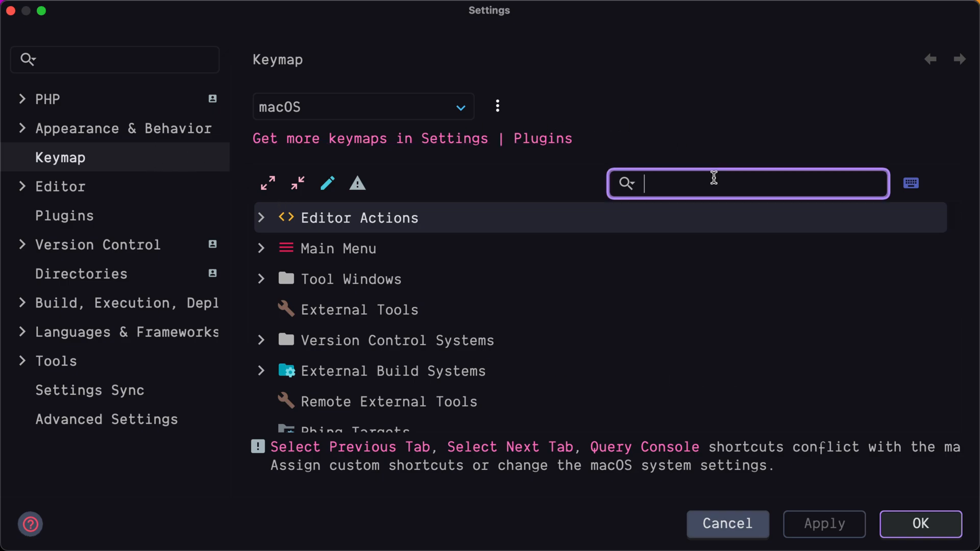
text(close all tabs)
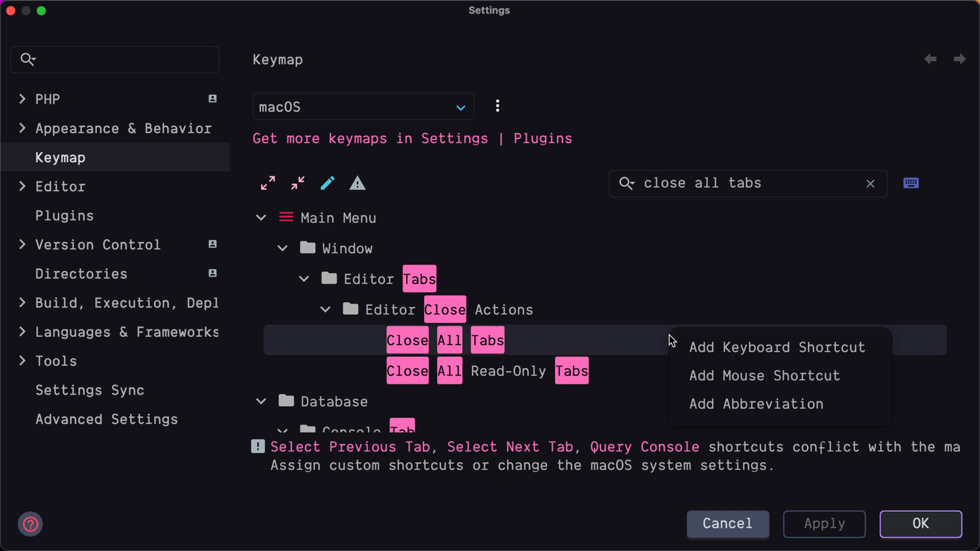
click(754, 404)
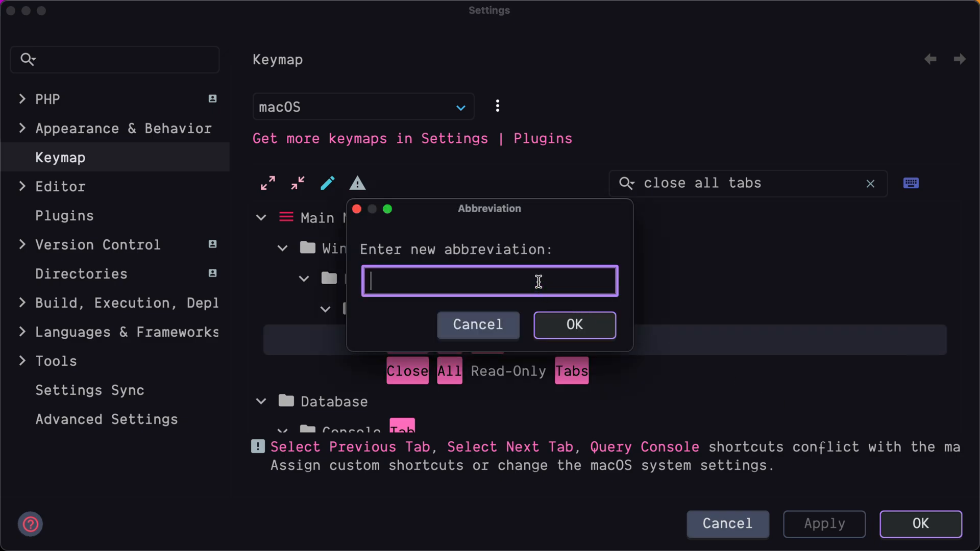
text(cat)
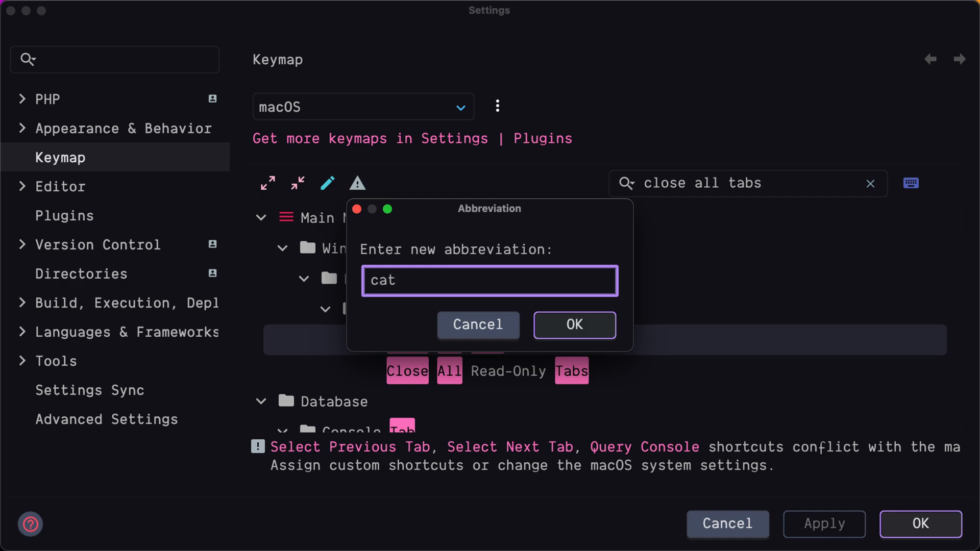
click(573, 325)
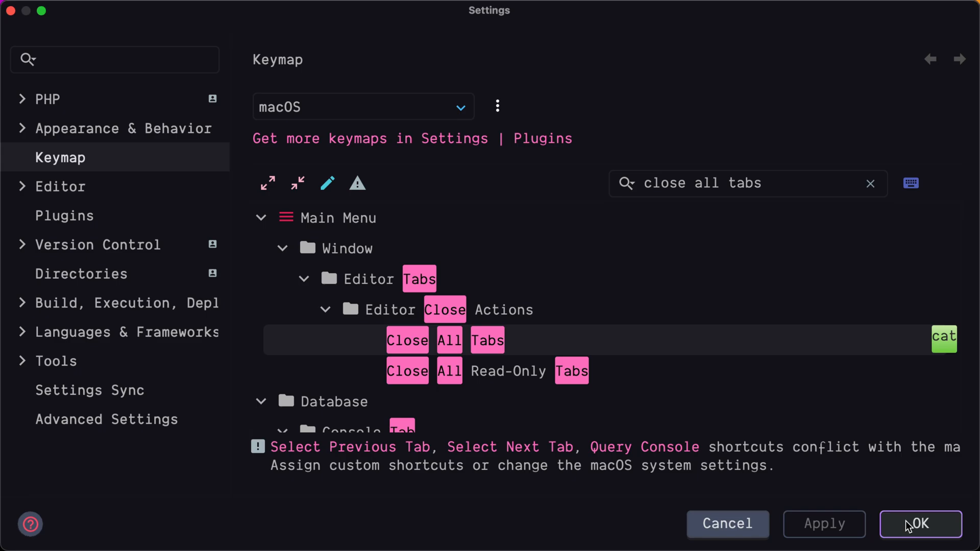
Step: Save the keymap change with OK and query Search Everywhere for 'cat'
click(919, 524)
text(commit)
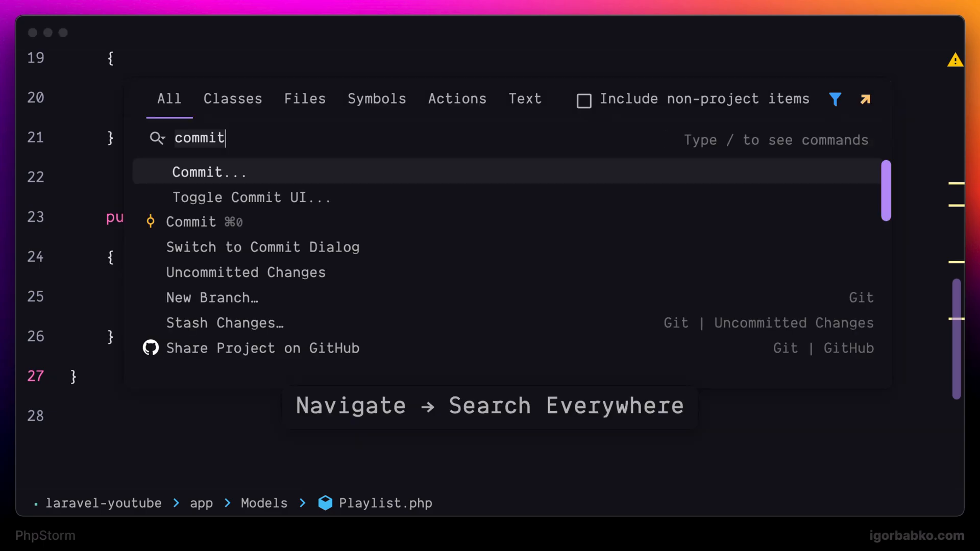
text(cat)
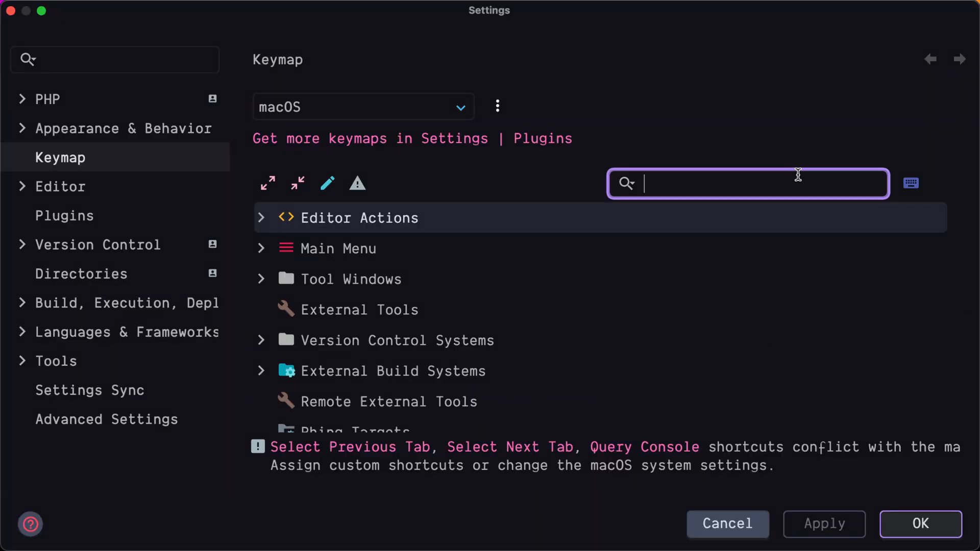
Step: Filter the Keymap action list by 'close all tabs'
text(close all tabs)
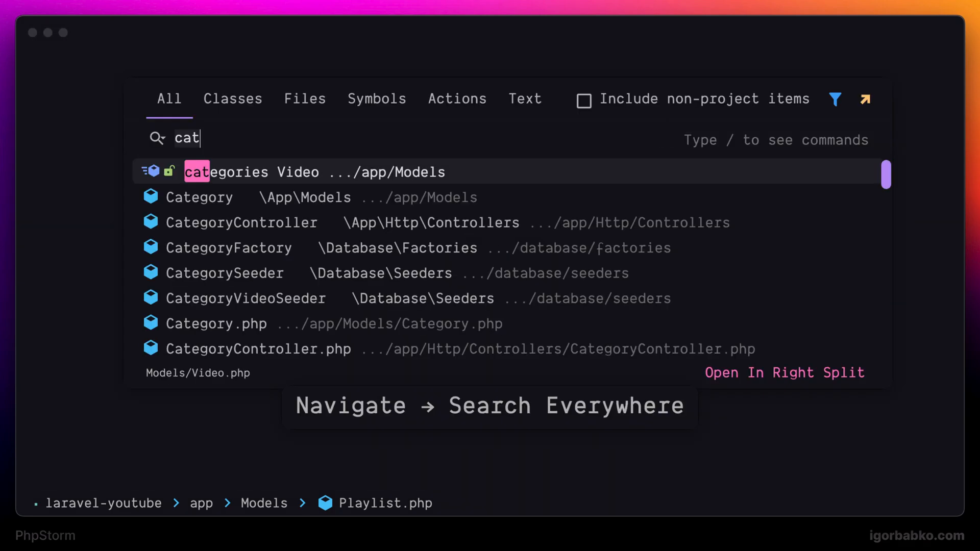
Step: Query Search Everywhere for 'public function' and scan the combined results
text(public f)
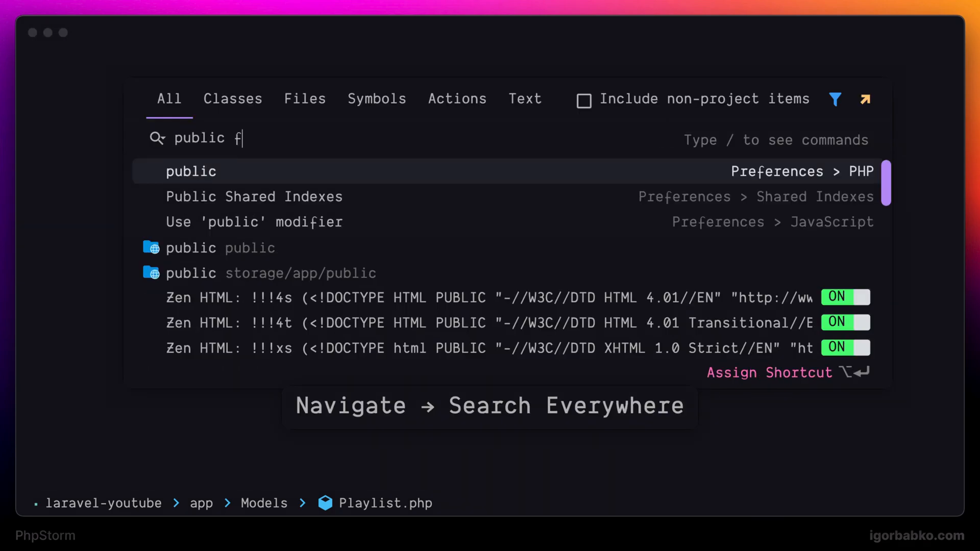
text(unction)
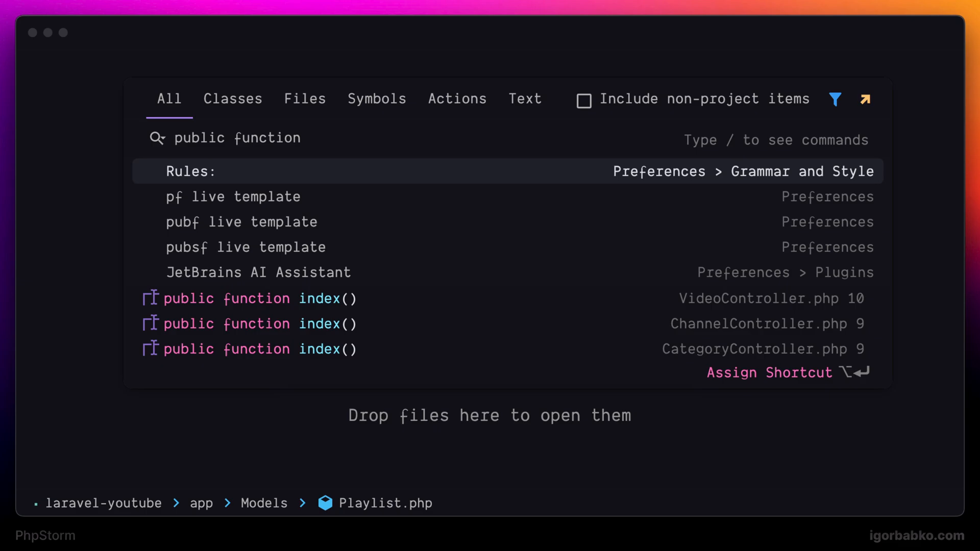
scroll(down, 3)
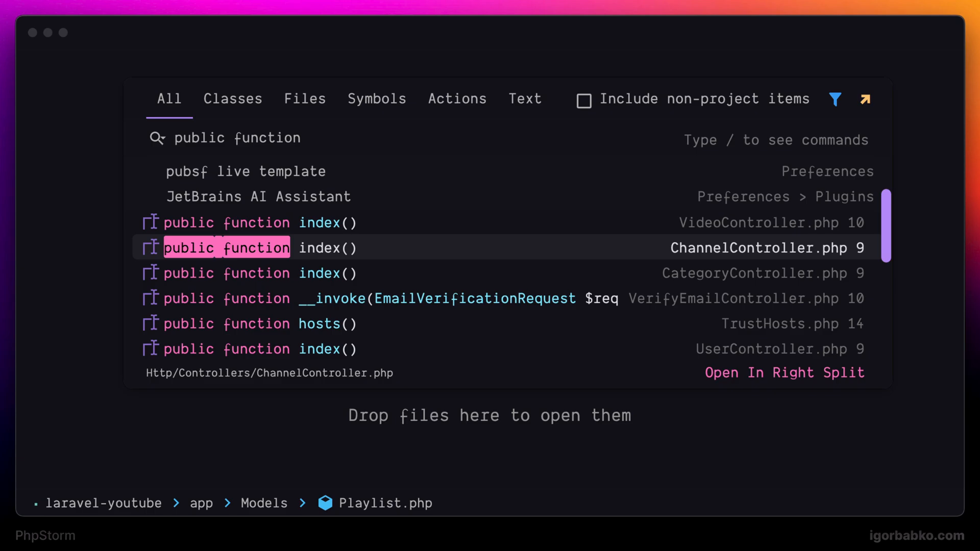
Step: Compare the Actions and Text result tabs for 'public function', then head to Settings
click(457, 98)
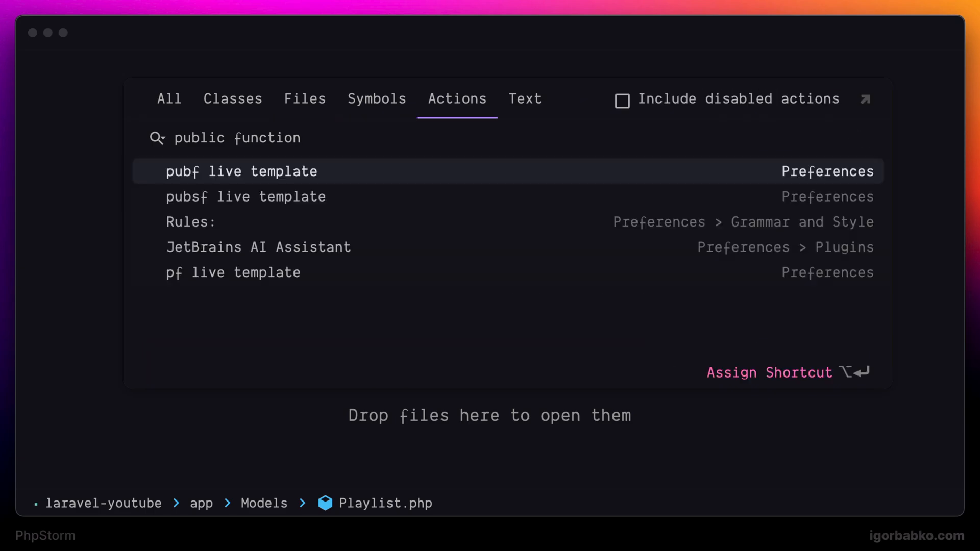
click(525, 99)
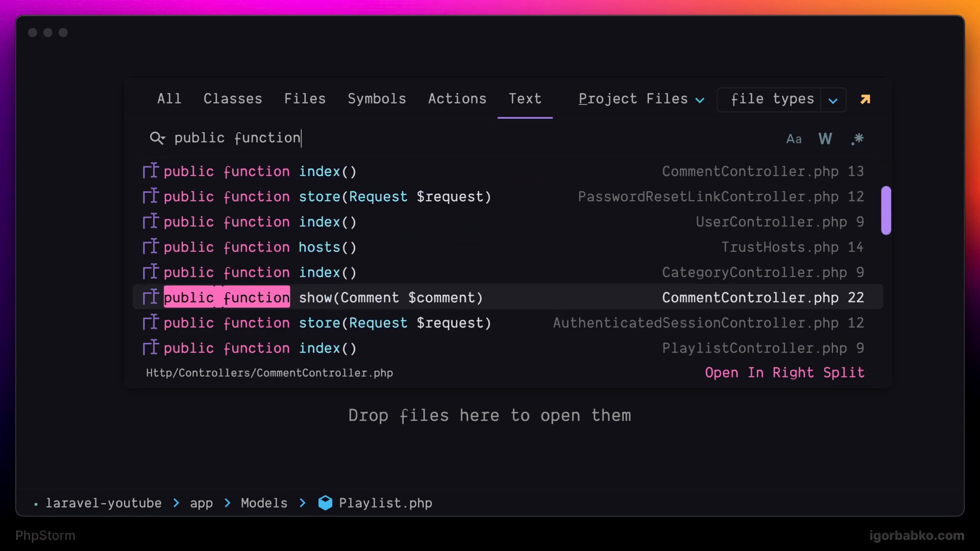
click(318, 222)
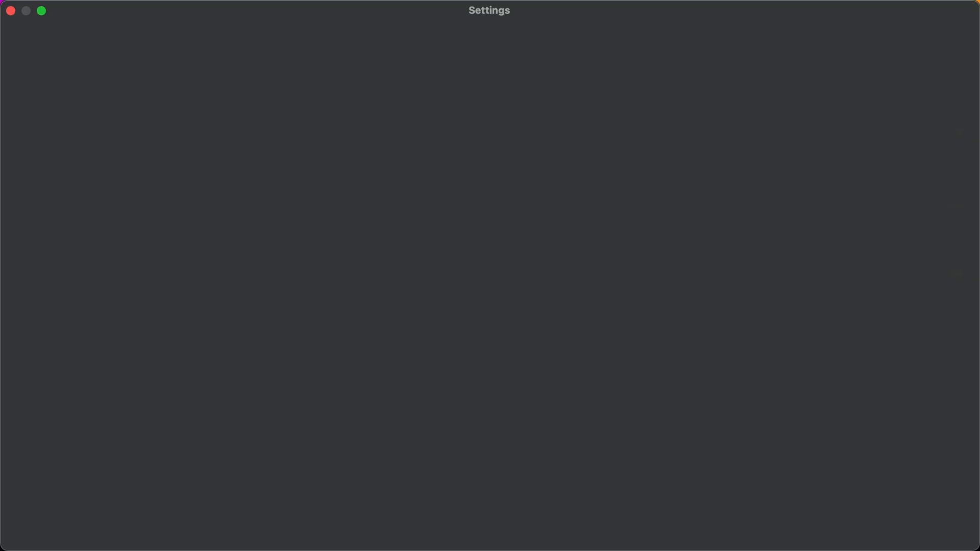
Step: Go to Advanced Settings and filter it by 'search every'
text(advanced se)
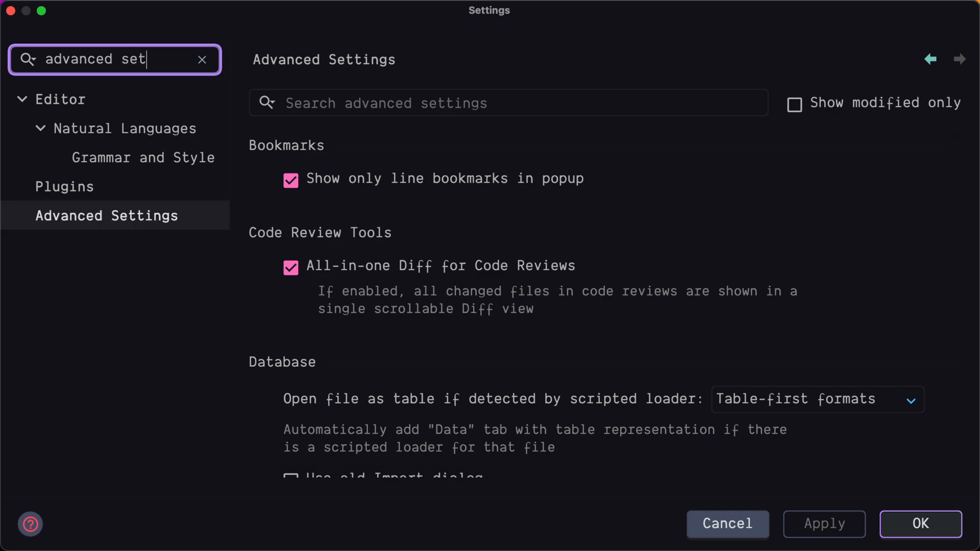
text(tings)
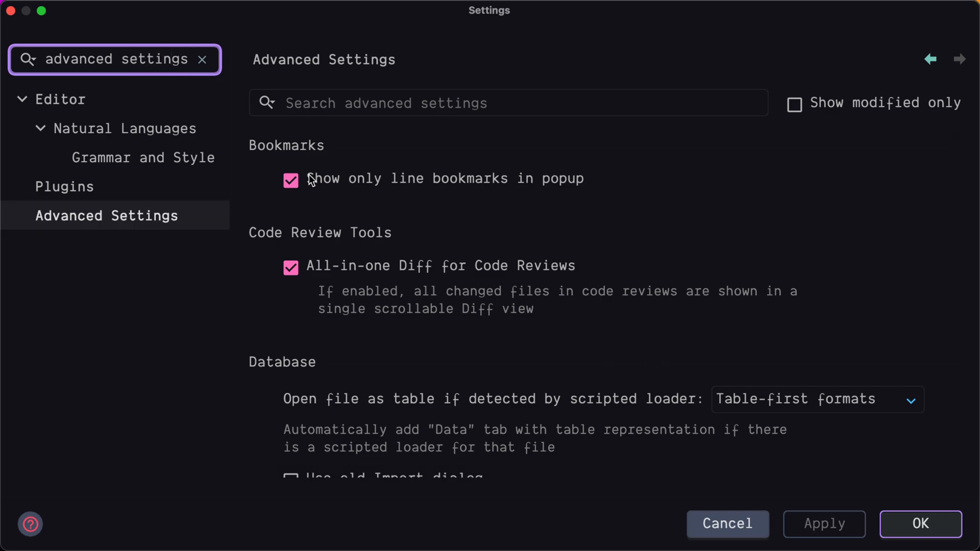
click(508, 104)
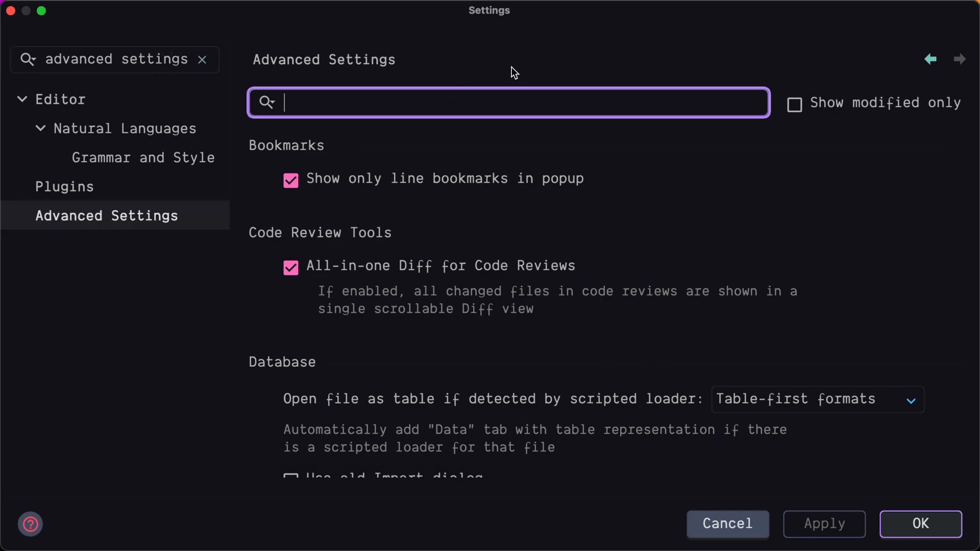
text(search everywhere)
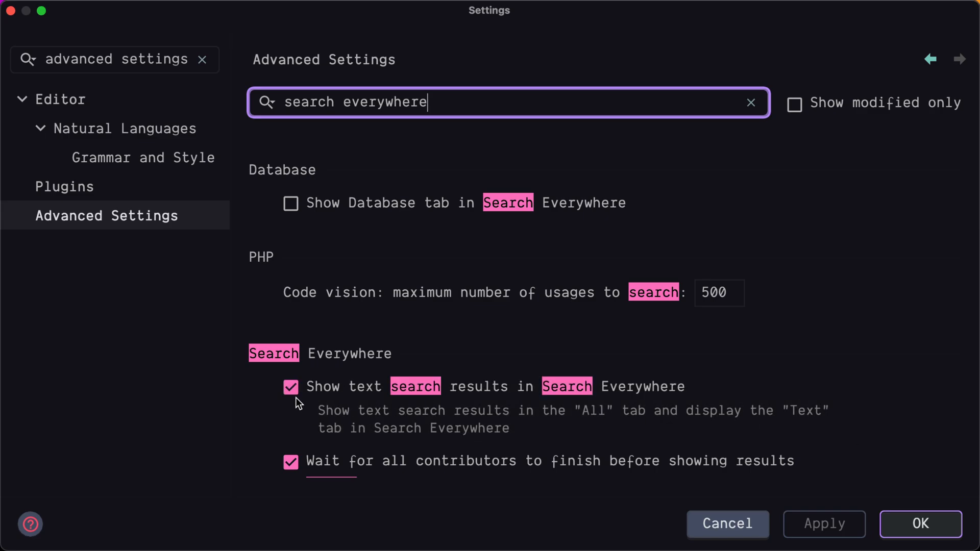
Step: Uncheck 'Show text search results in Search Everywhere' and save with OK
click(290, 387)
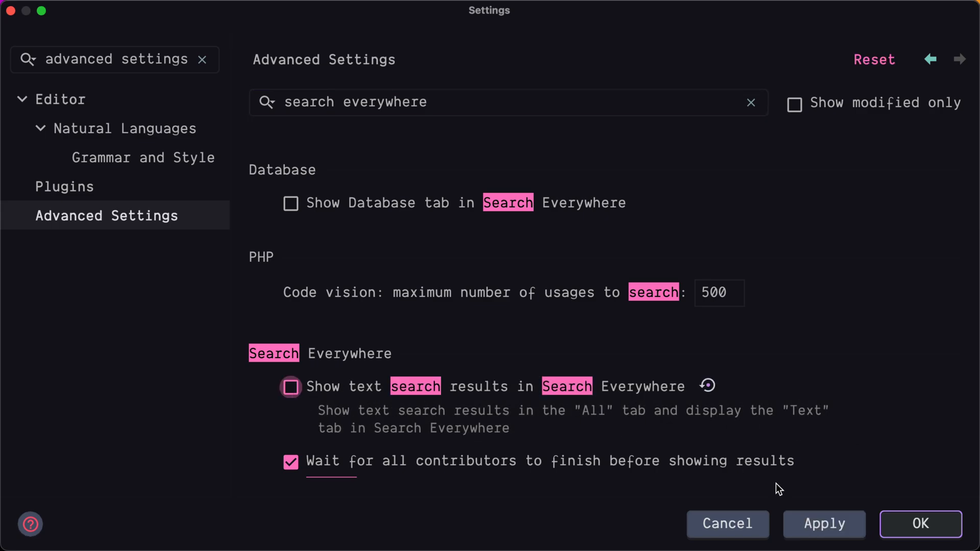
click(920, 524)
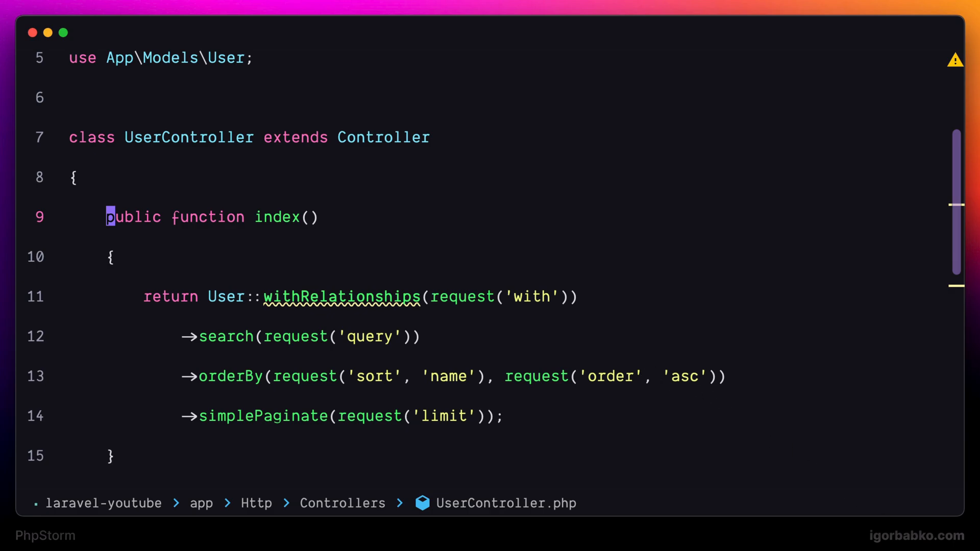
Step: Search Everywhere for 'public', compare Symbols and Actions results, then dismiss it
key(shift shift)
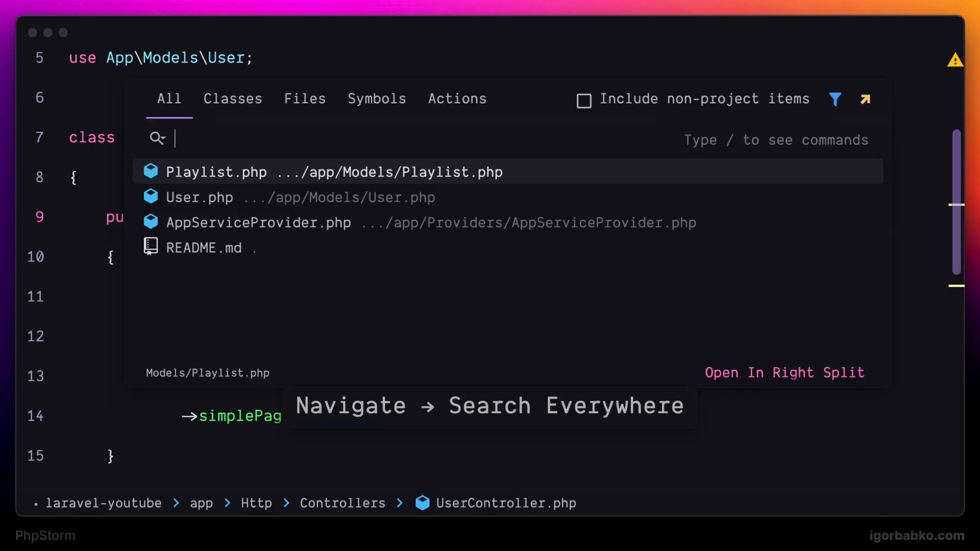
text(public func)
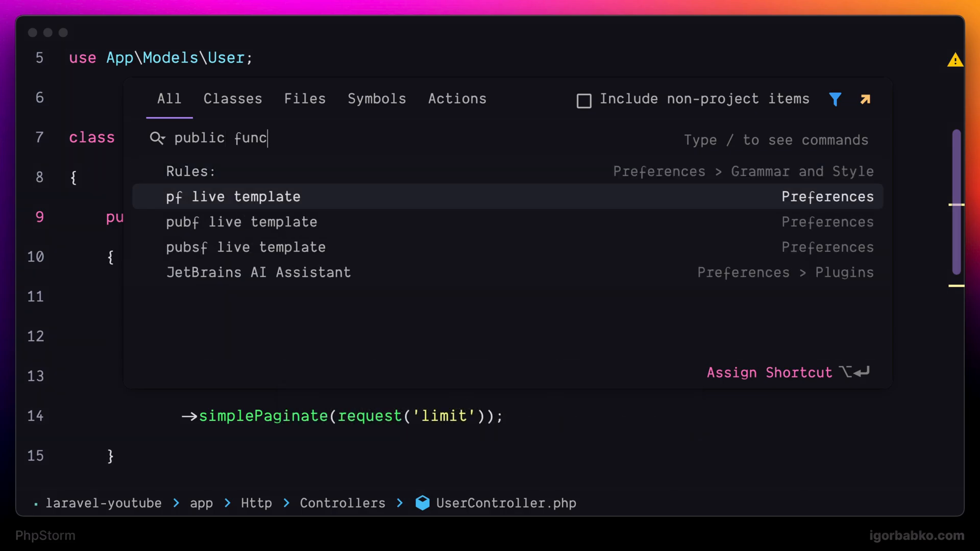
click(377, 98)
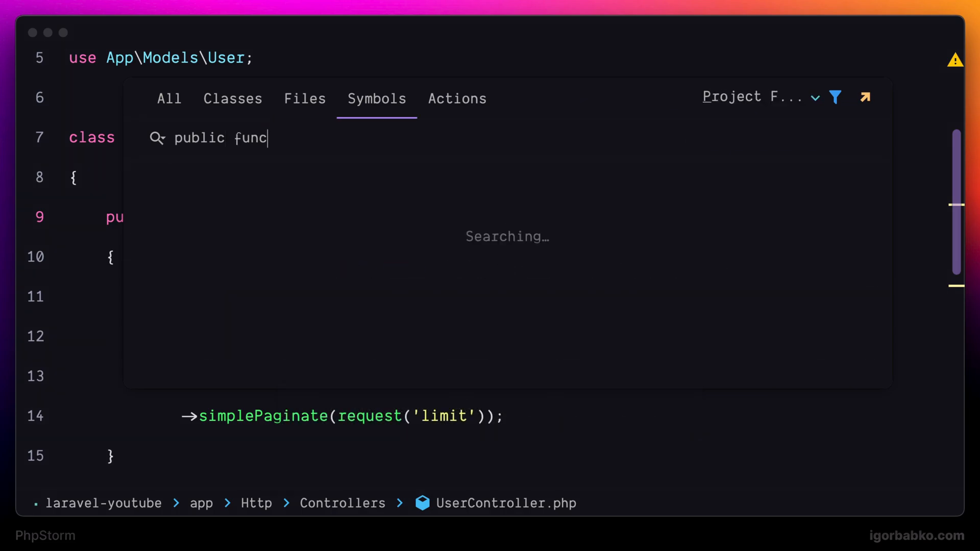
click(458, 99)
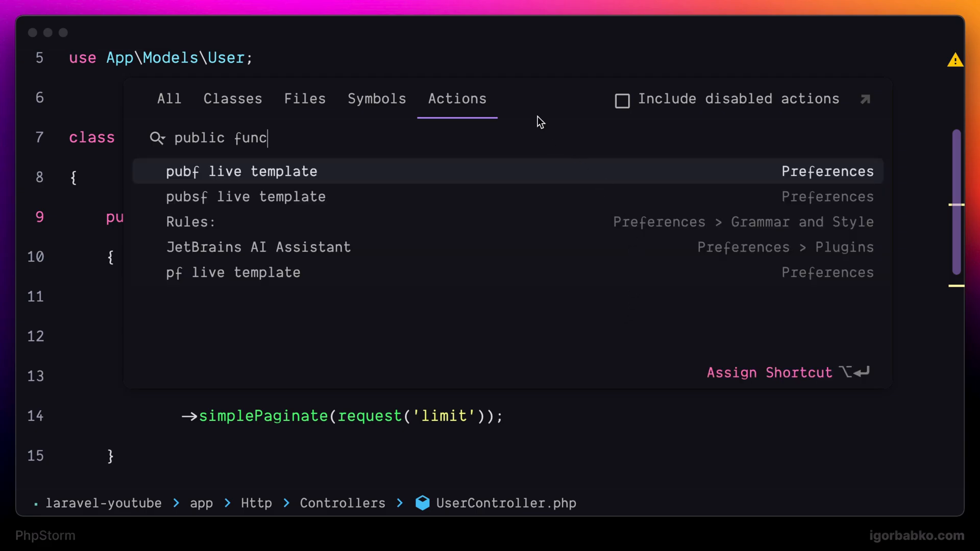
key(Escape)
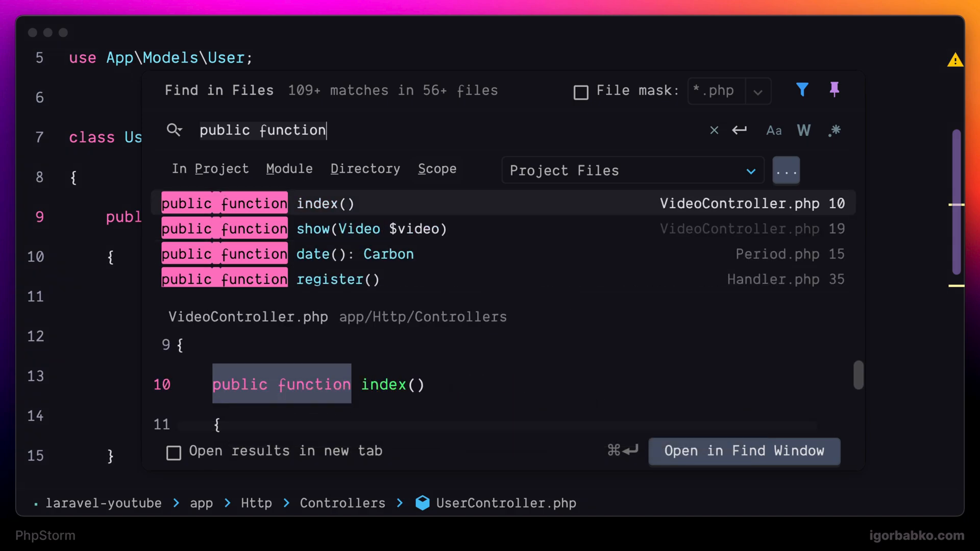
Step: Close the Find in Files results for 'public function'
key(Escape)
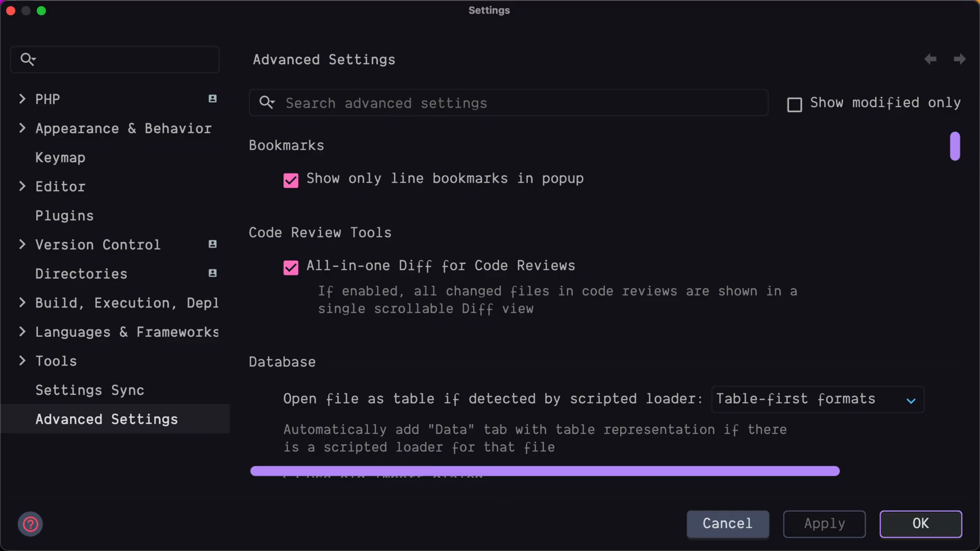
Step: Filter Advanced Settings by 'search every', leave text search results enabled, and save with OK
click(508, 102)
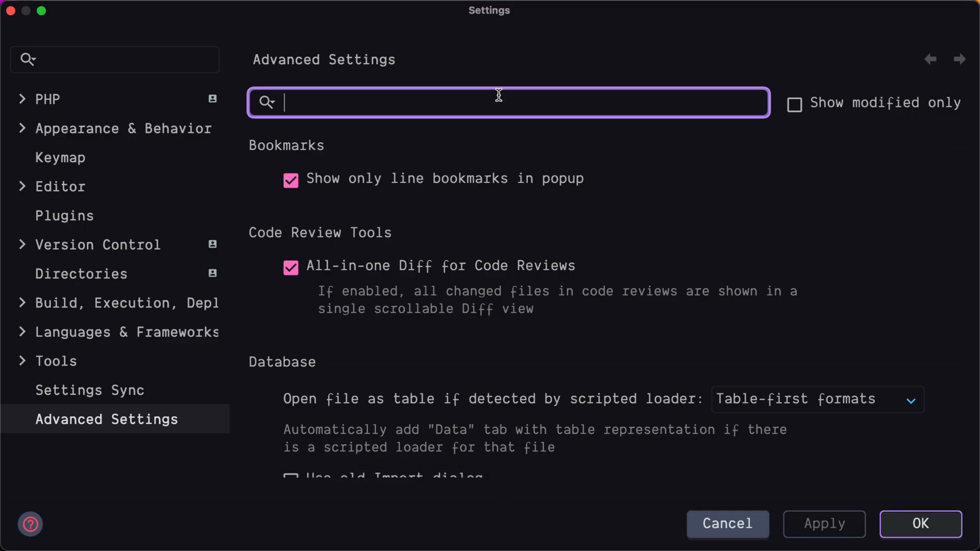
text(search every)
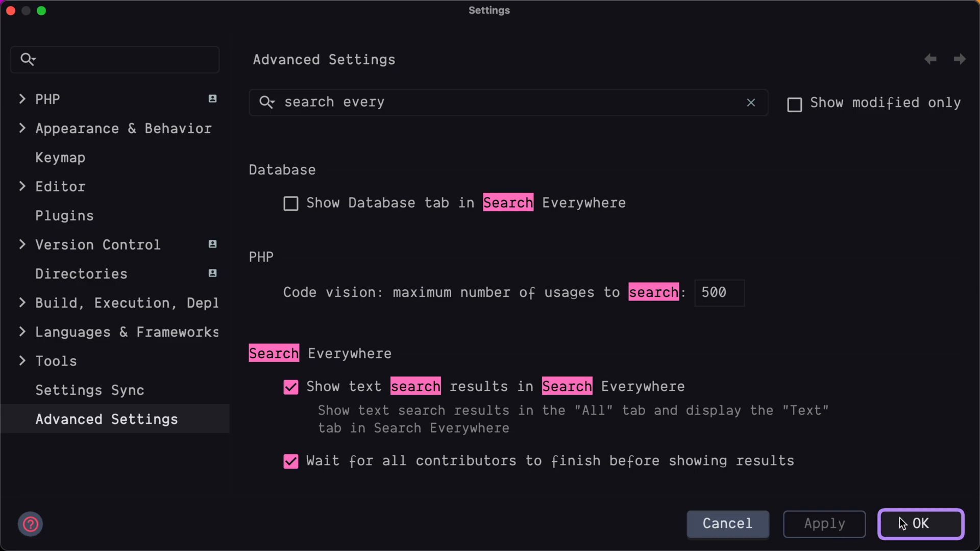
click(920, 524)
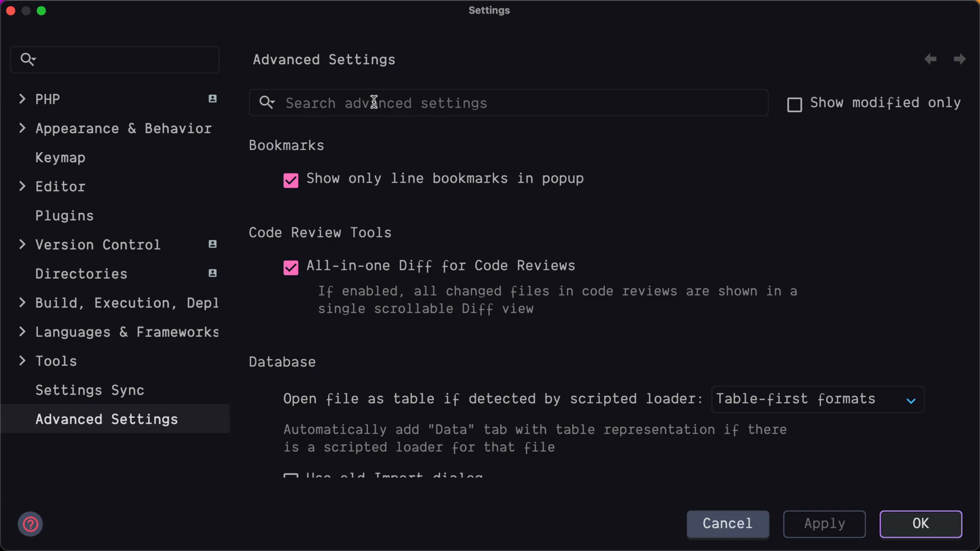
Step: Filter Advanced Settings by 'git', enable 'Show Git tab in Search Everywhere' and confirm with OK
text(git)
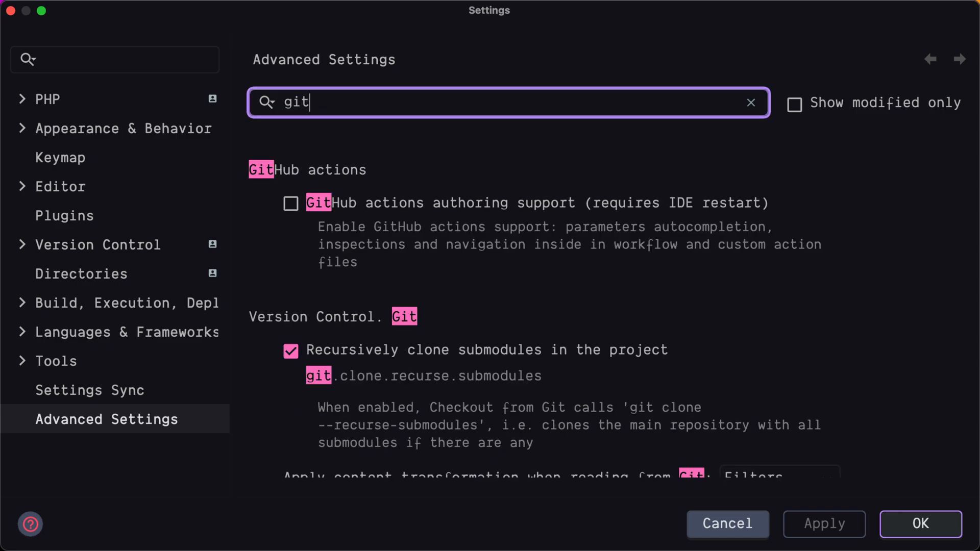
scroll(down, 3)
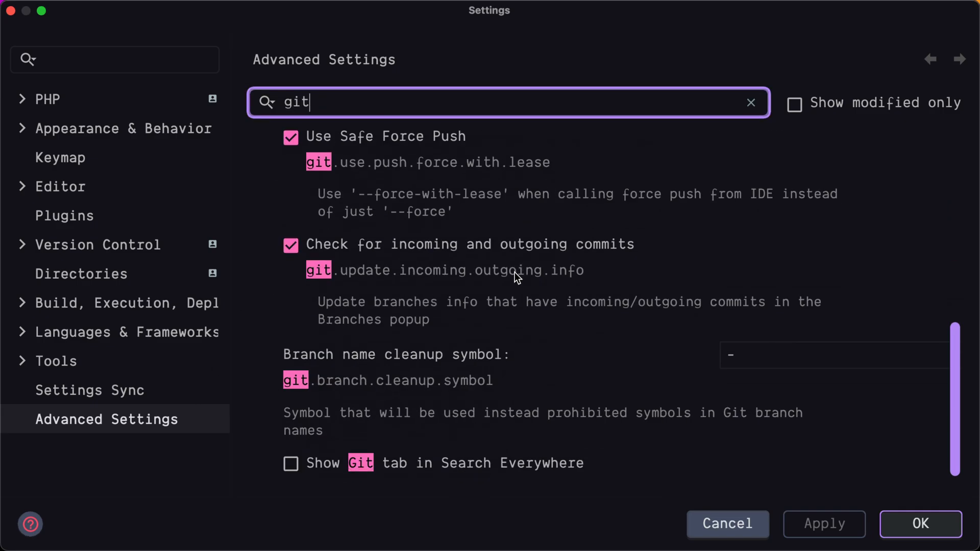
click(290, 464)
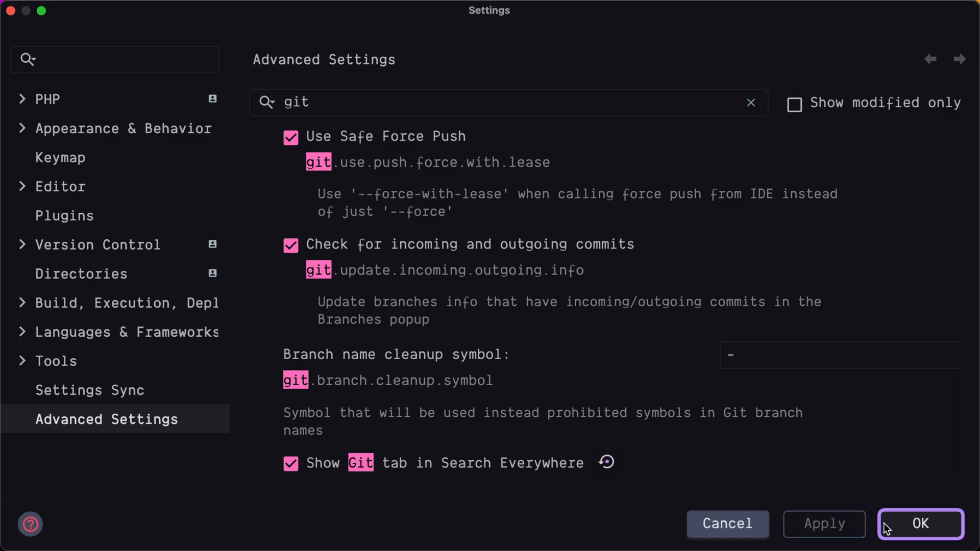
click(919, 524)
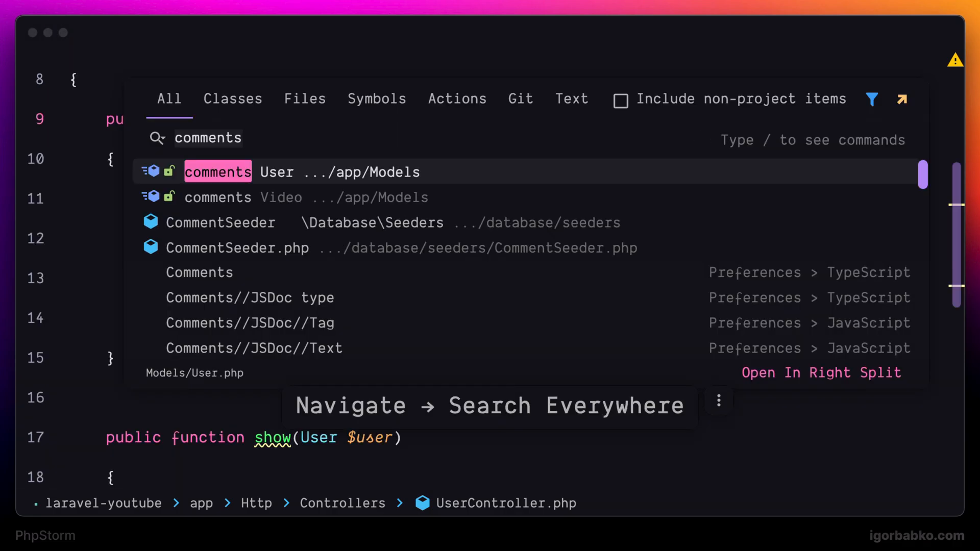
Step: Search the Git tab of Search Everywhere for 'origin' and then 'comments'
click(520, 99)
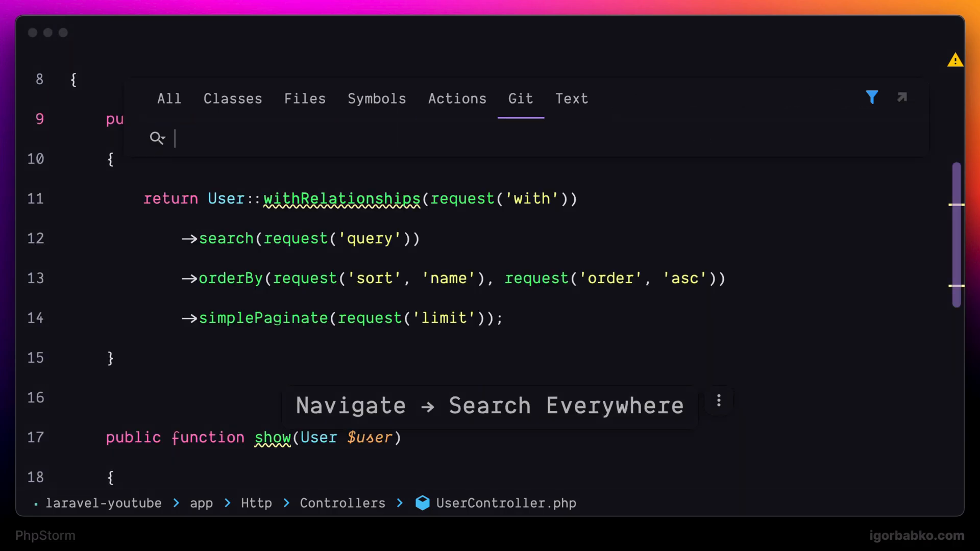
text(origin)
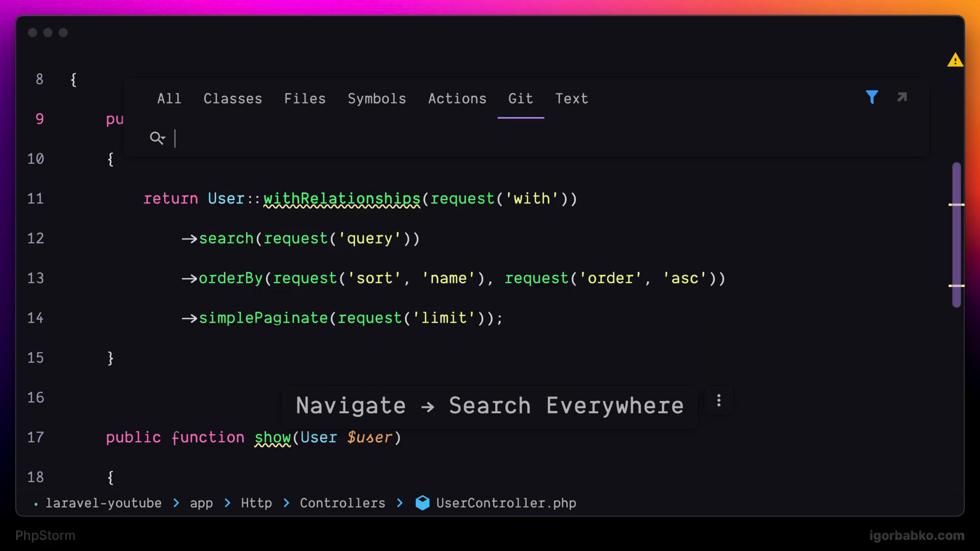
text(comments)
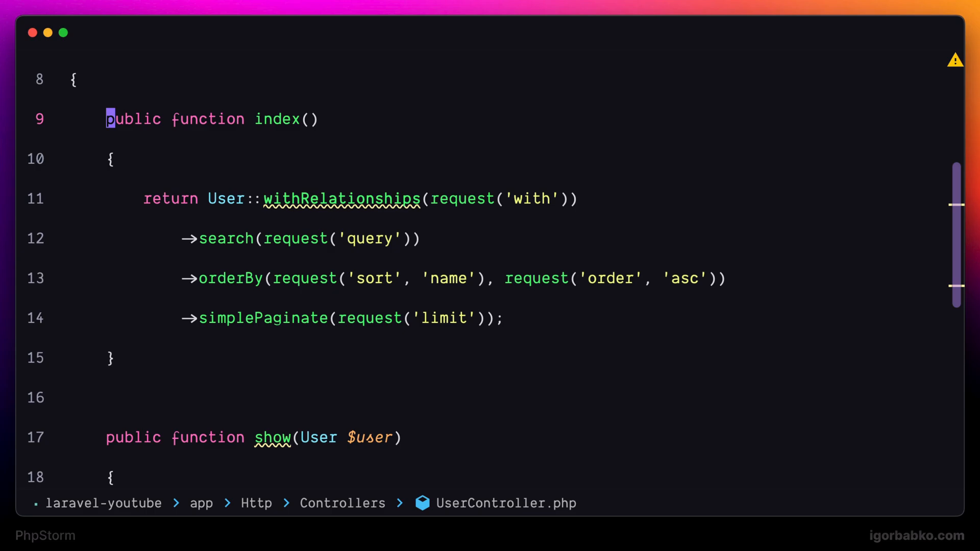
Step: Evaluate ((2+5)+1)/sqrt(4) in Search Everywhere to get Result: 4, then dismiss it
text(2)
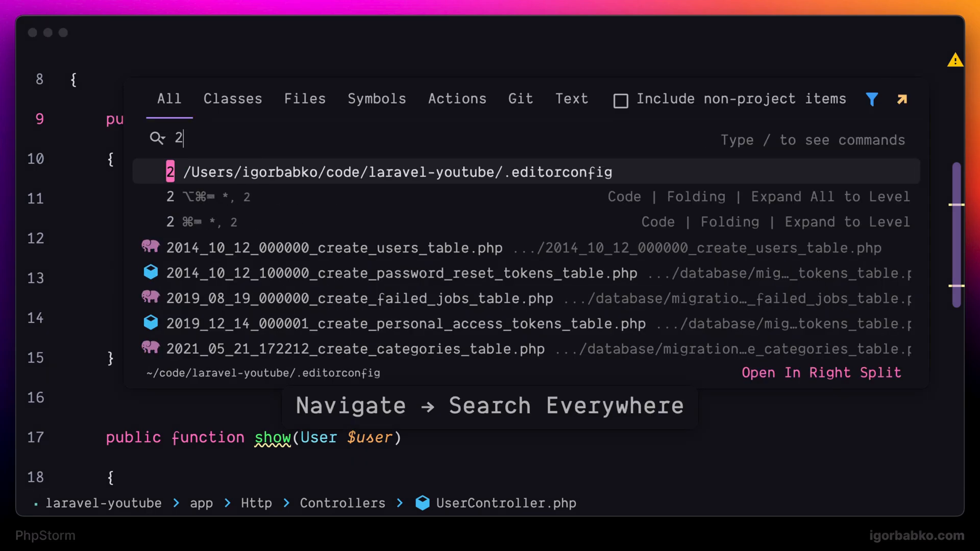
text(+5))
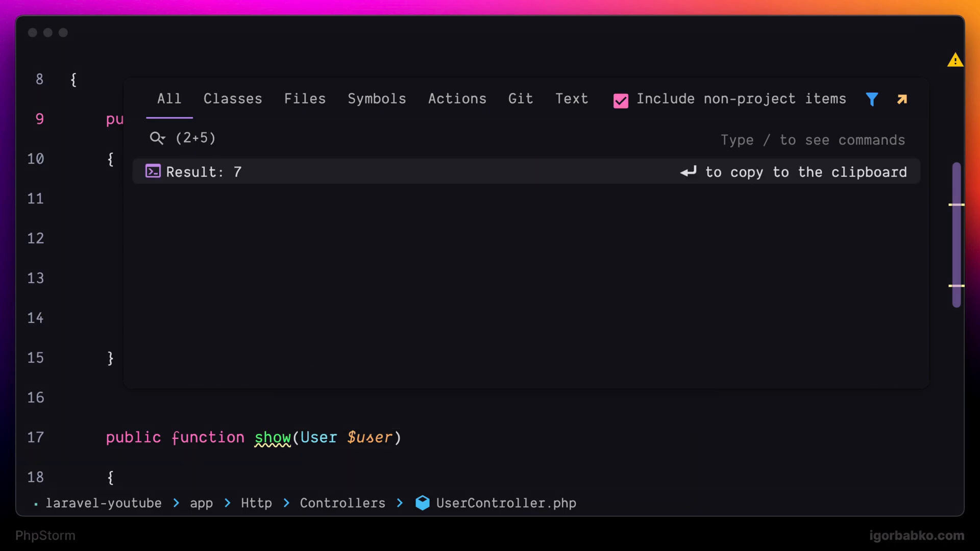
text(((2+5)+1))
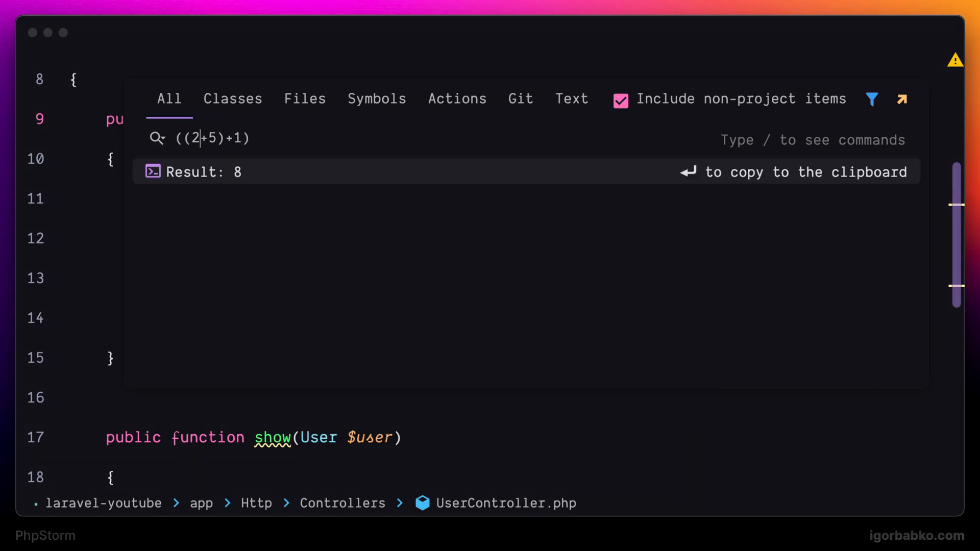
text(/sq)
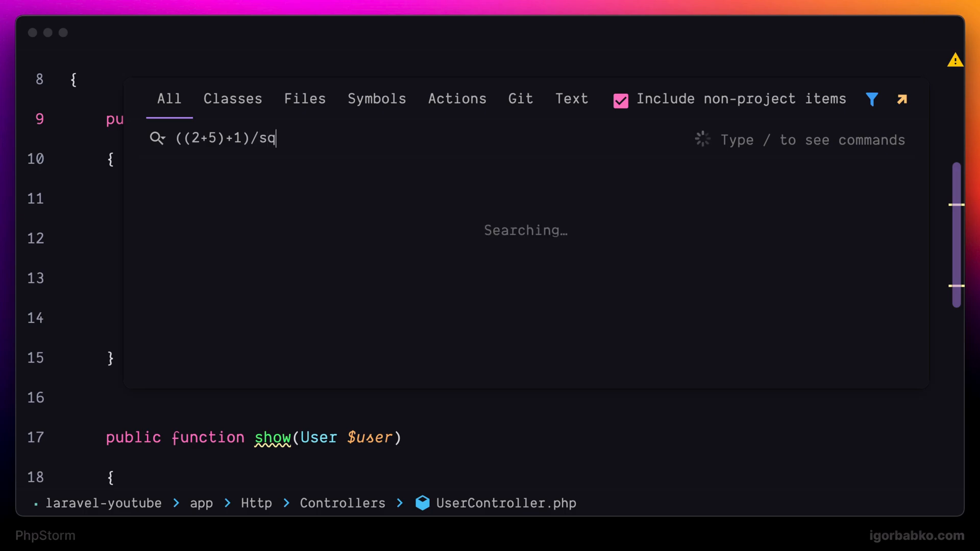
text(rt())
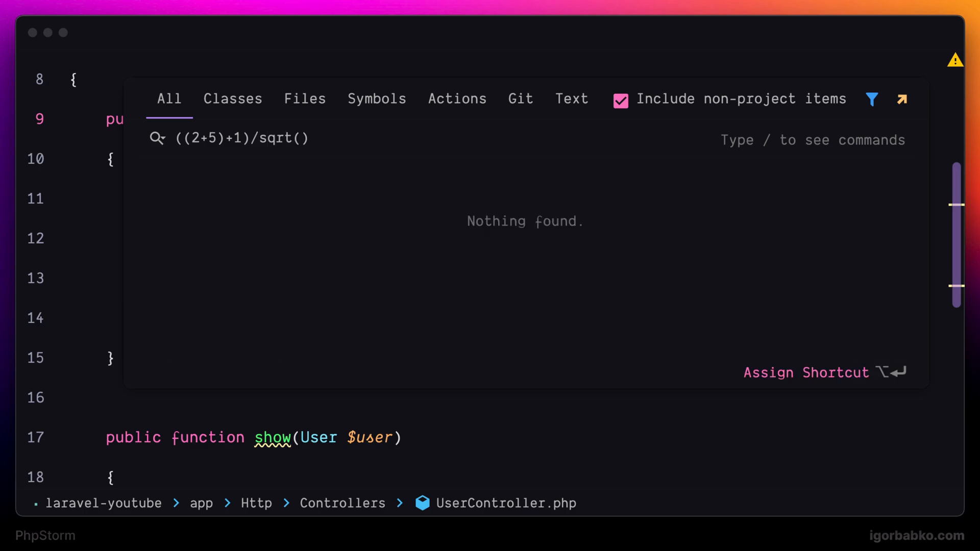
text(4)
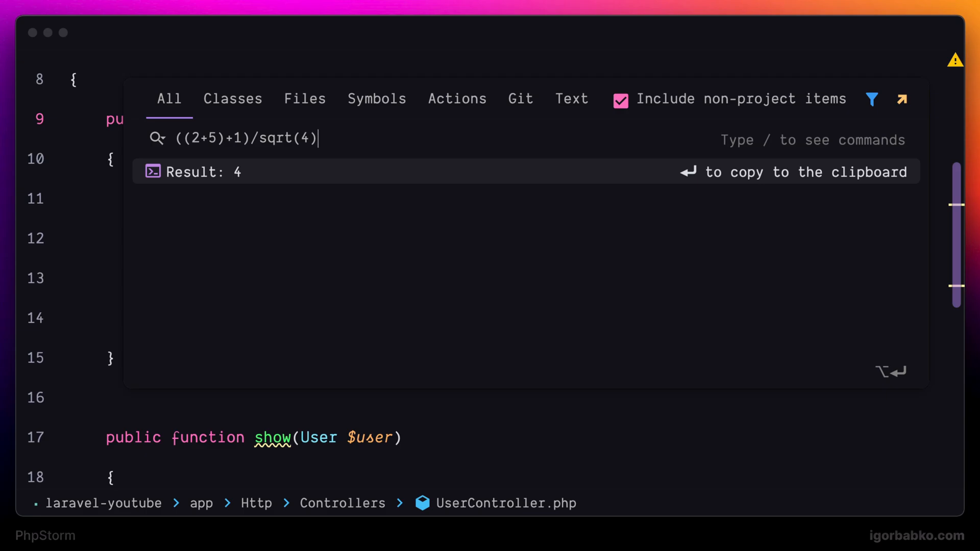
key(Escape)
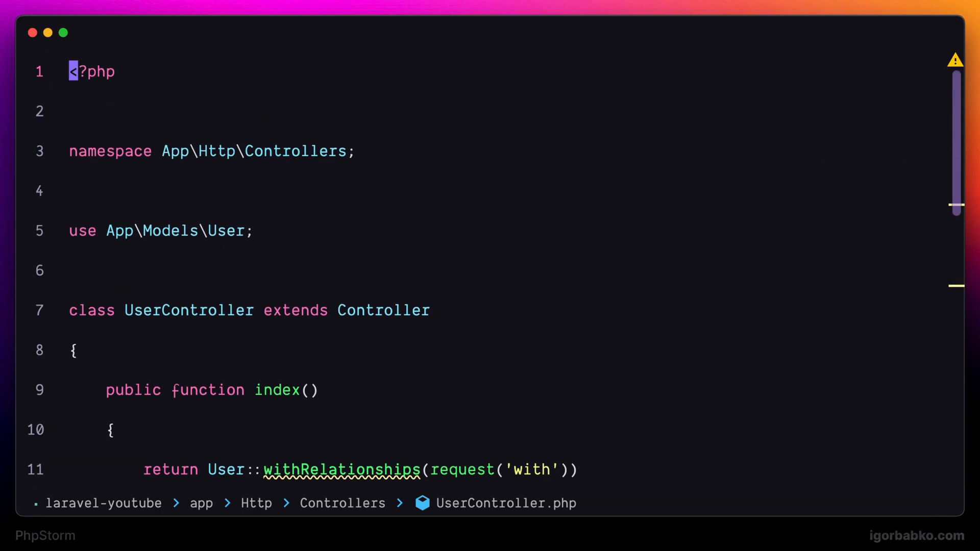